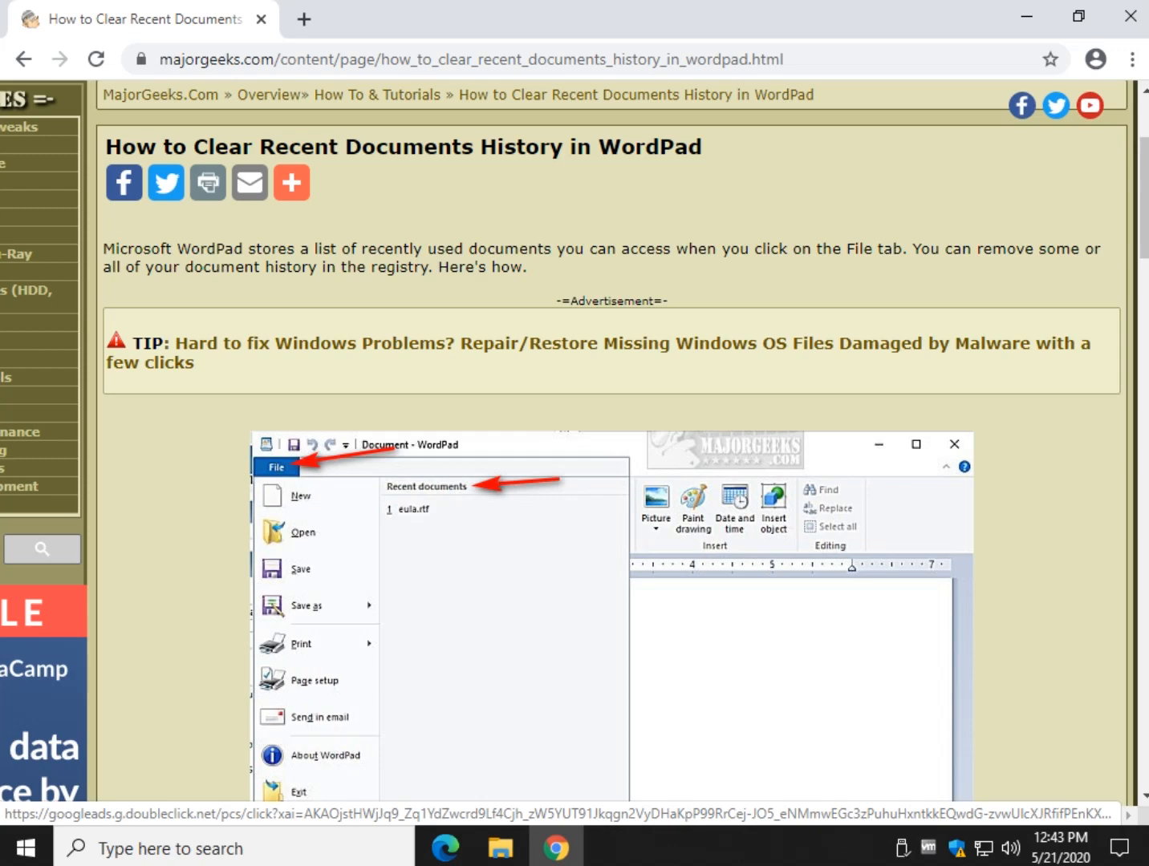
mouse_move(28, 848)
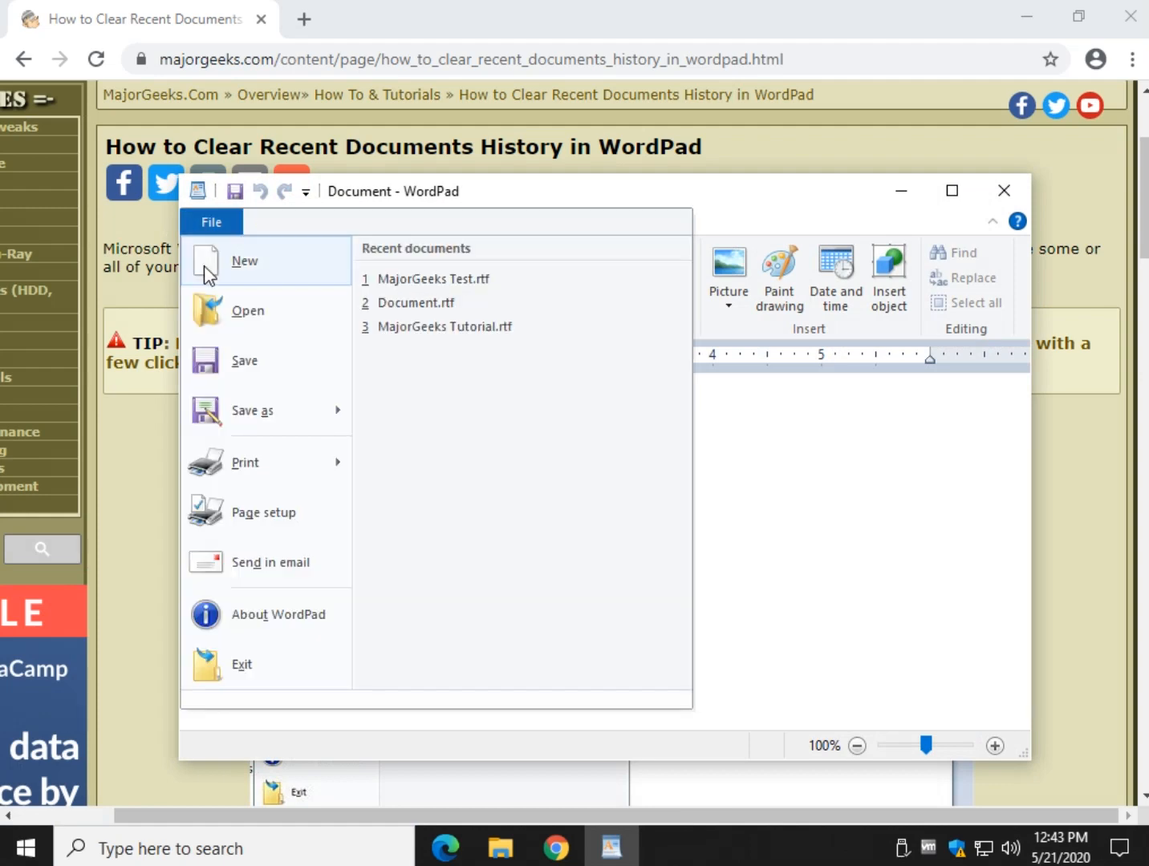
mouse_move(485, 294)
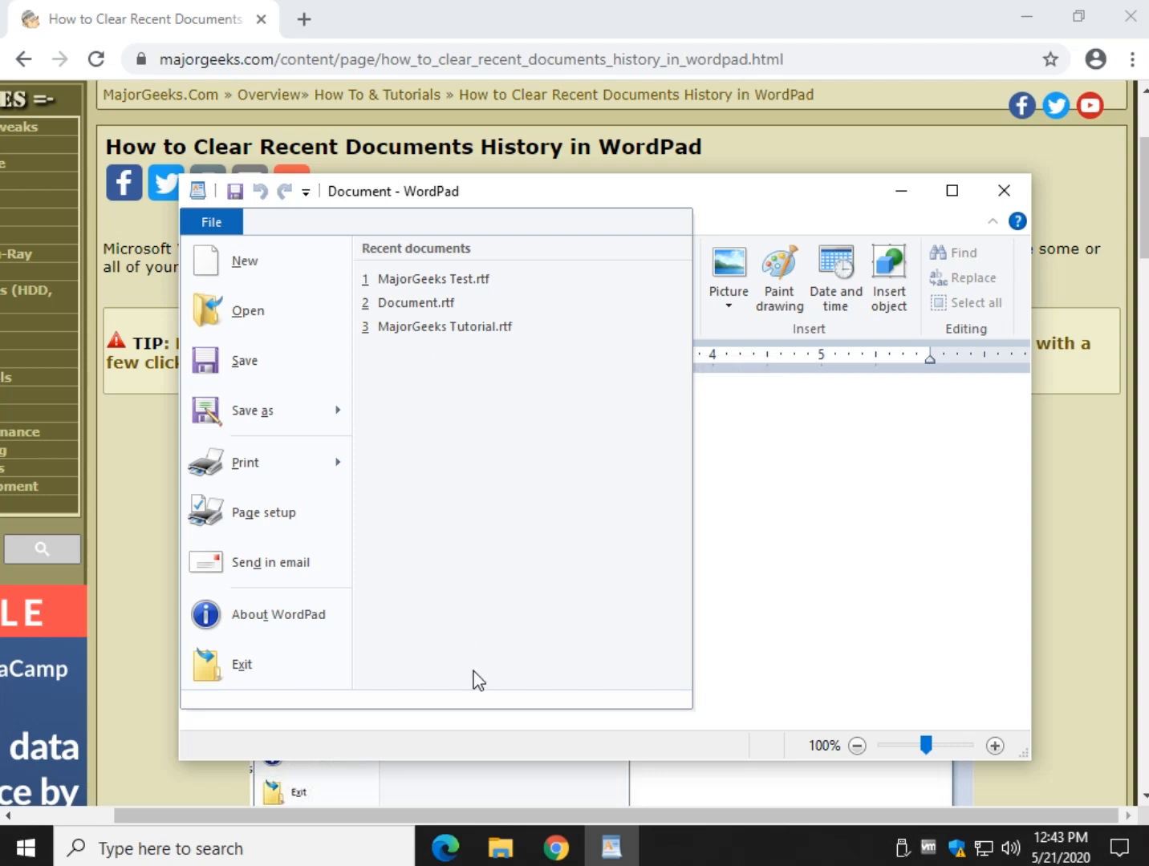
mouse_move(422, 648)
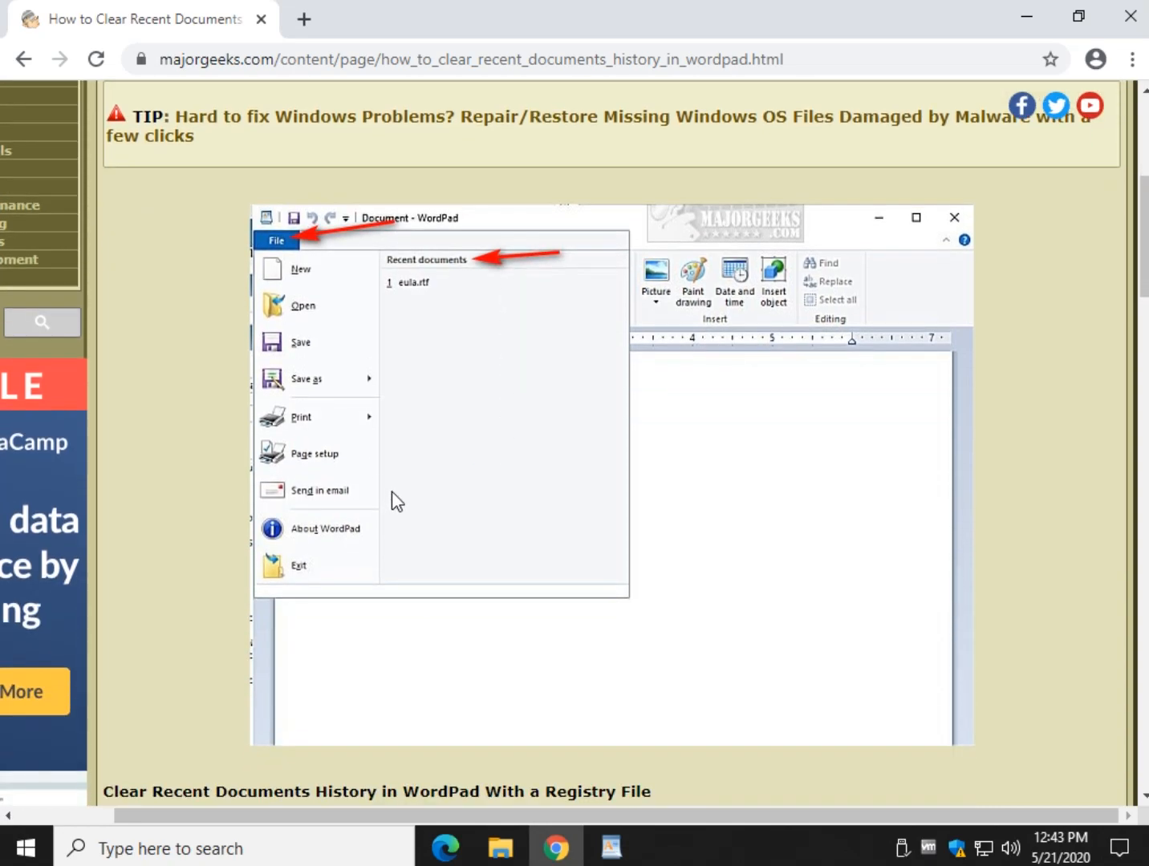
Step: Open the Clear ALL Recent Documents download page from the tutorial, then close it
scroll(down, 3)
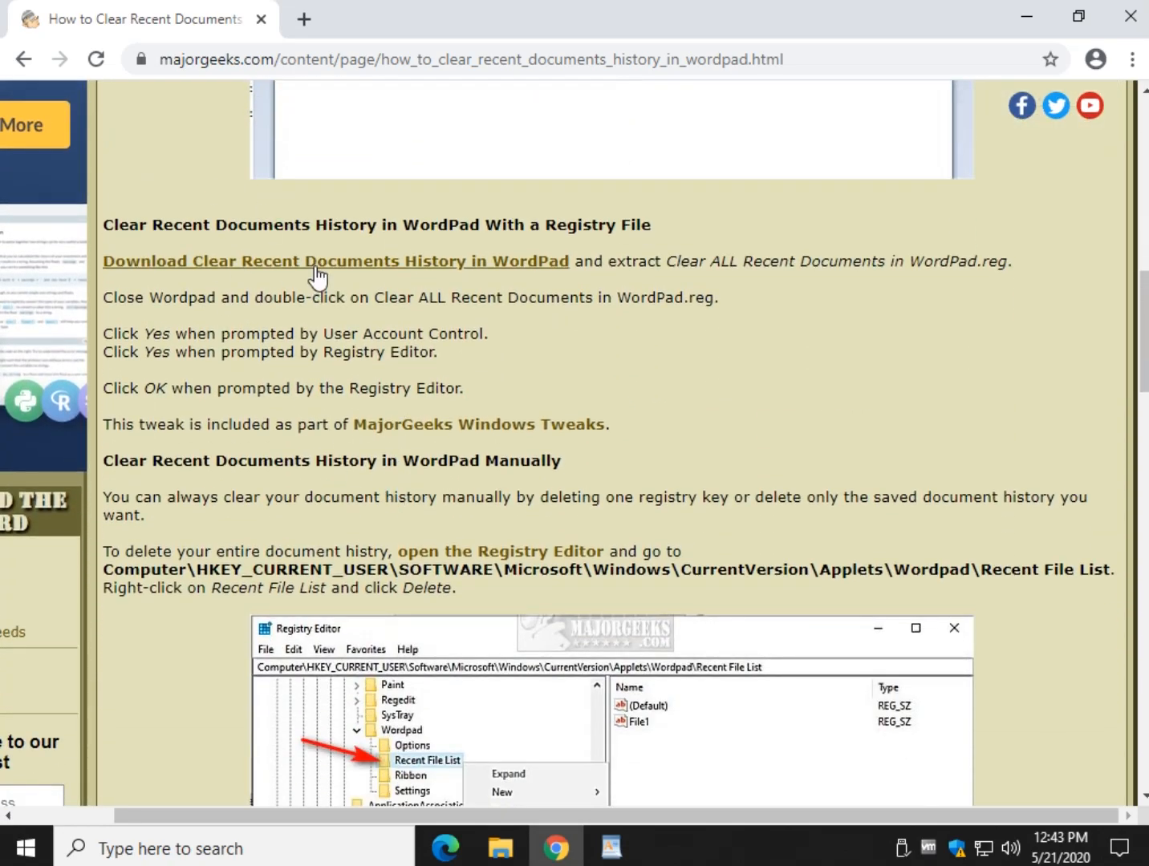
click(334, 261)
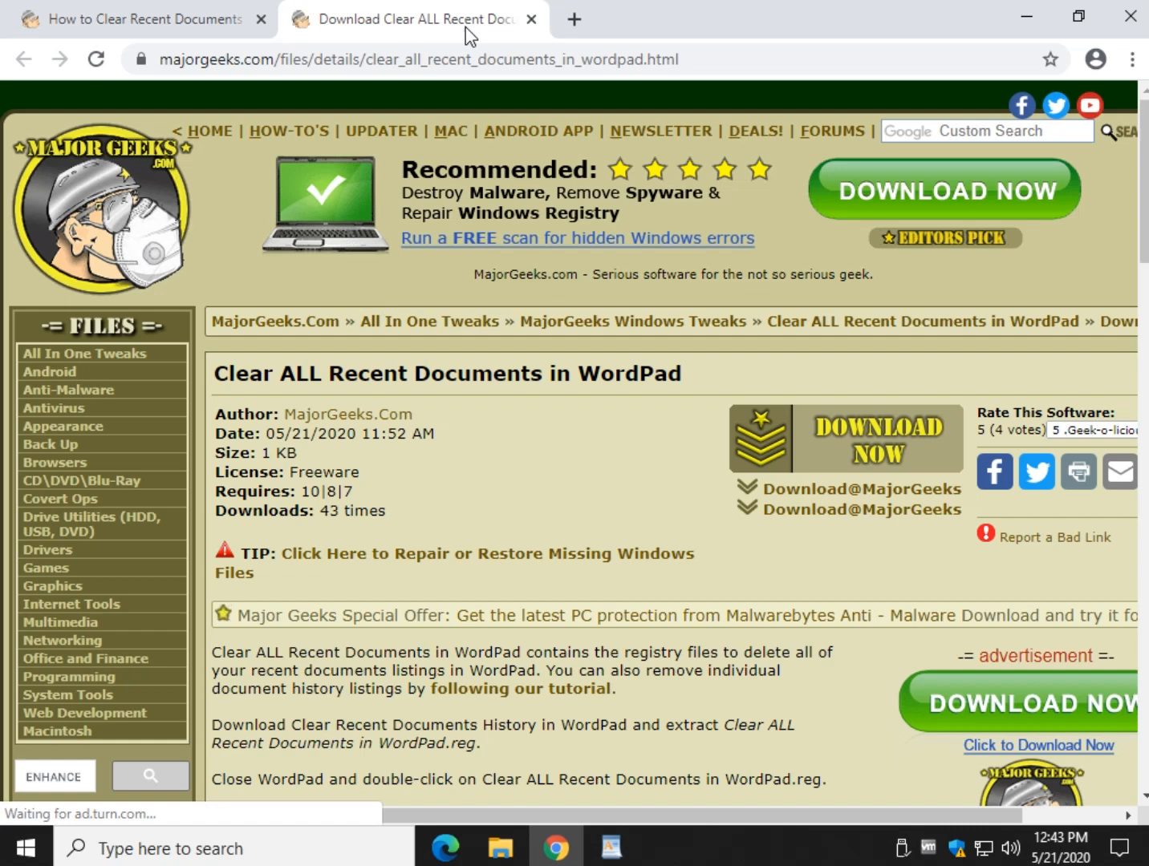
mouse_move(819, 472)
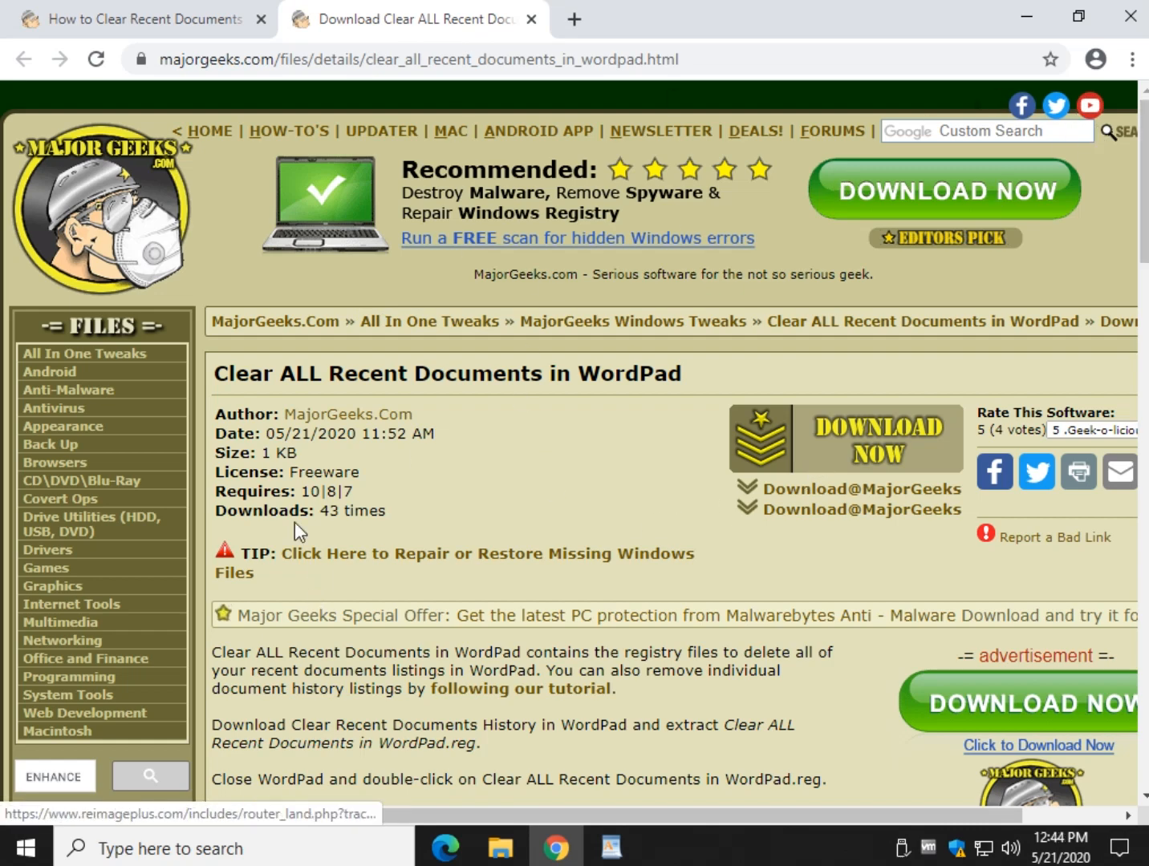
click(530, 19)
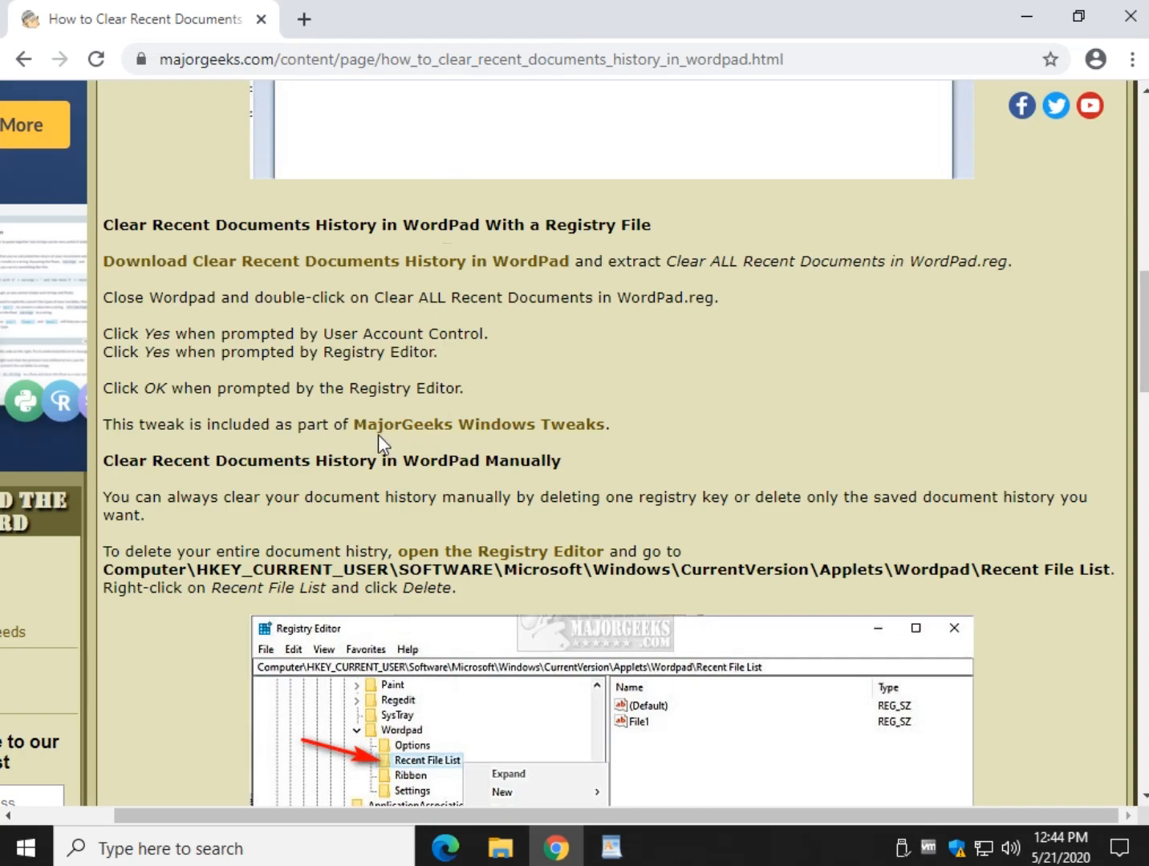
mouse_move(544, 291)
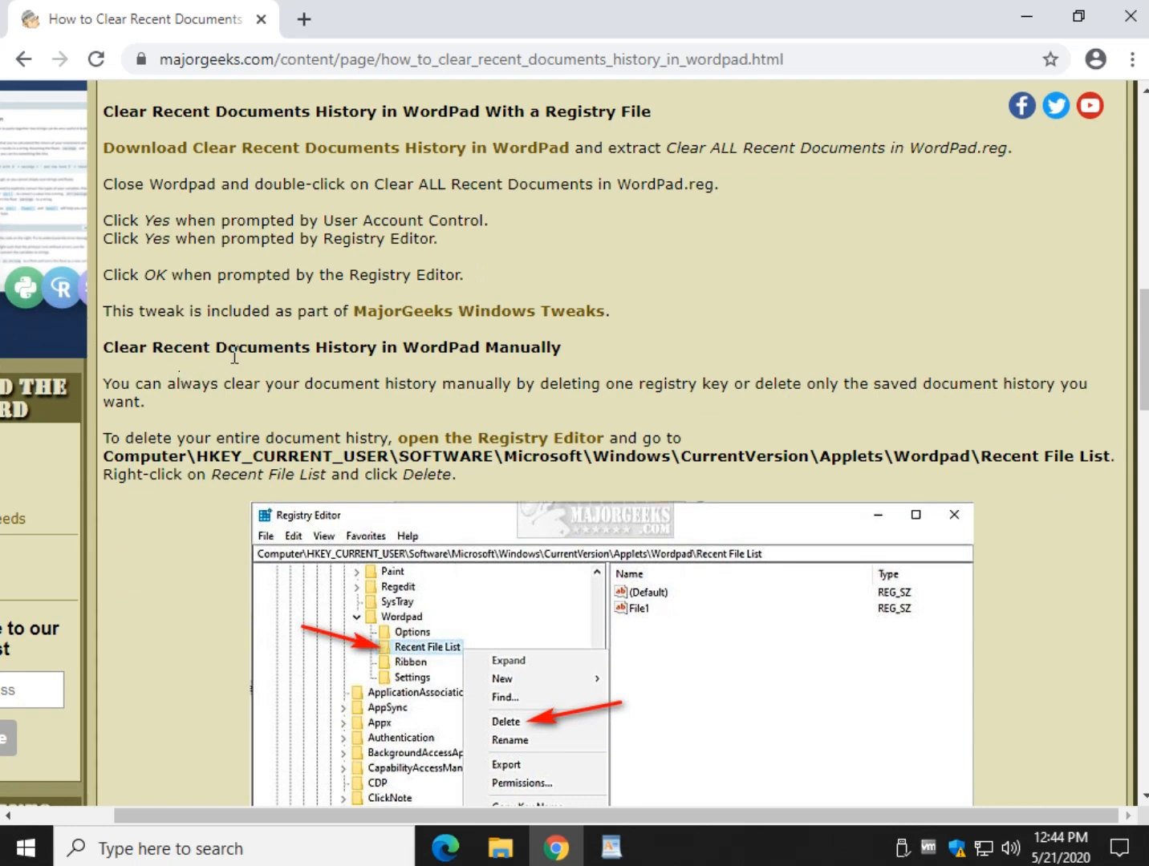
Step: Scroll the guide to its manual method for deleting the Recent File List key
scroll(down, 3)
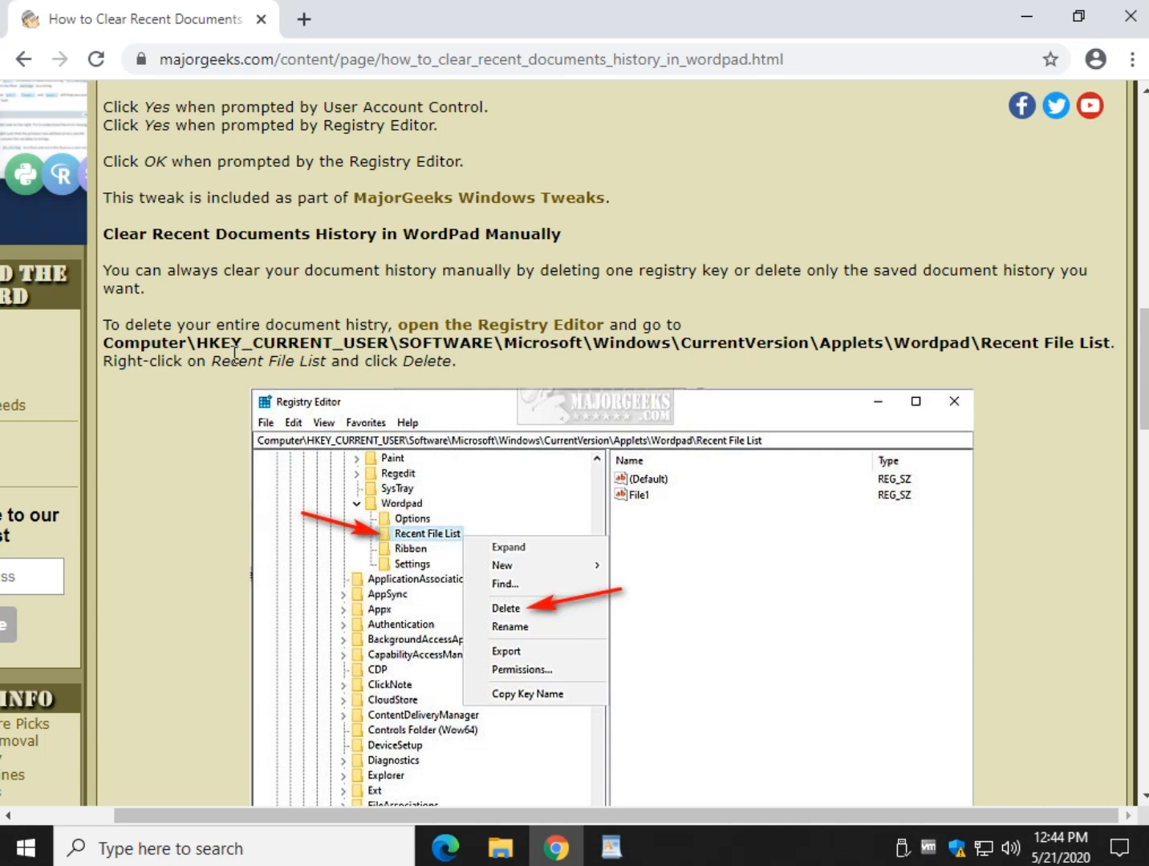
mouse_move(196, 576)
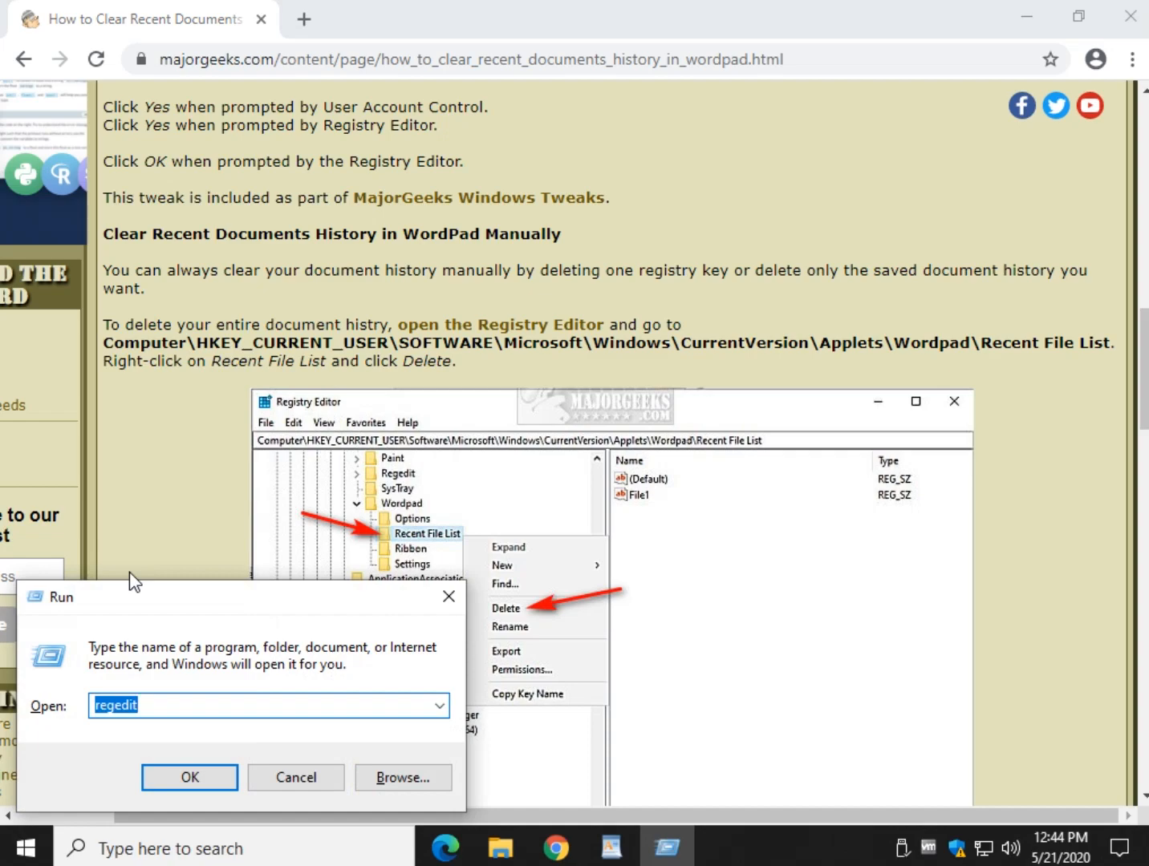
Step: Launch Registry Editor and go to the Applets\Wordpad Recent File List key using the article's path
click(189, 777)
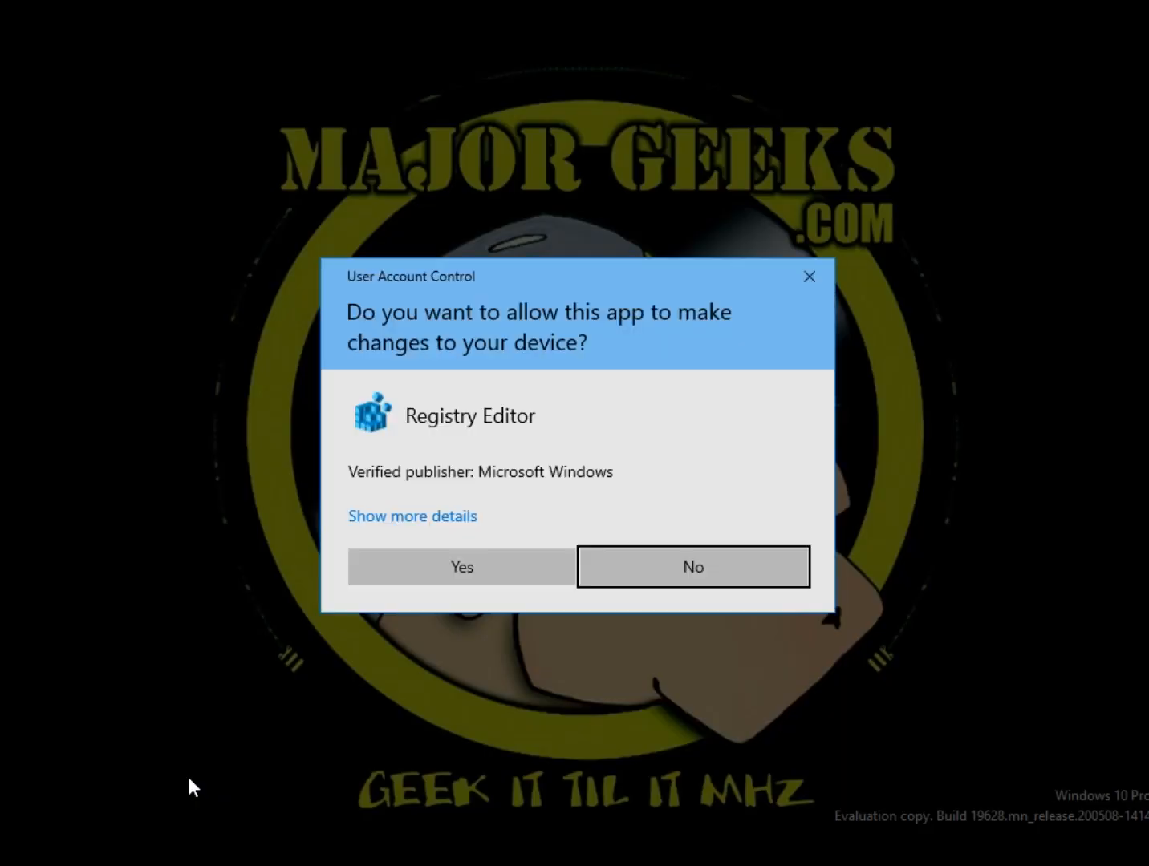
click(461, 566)
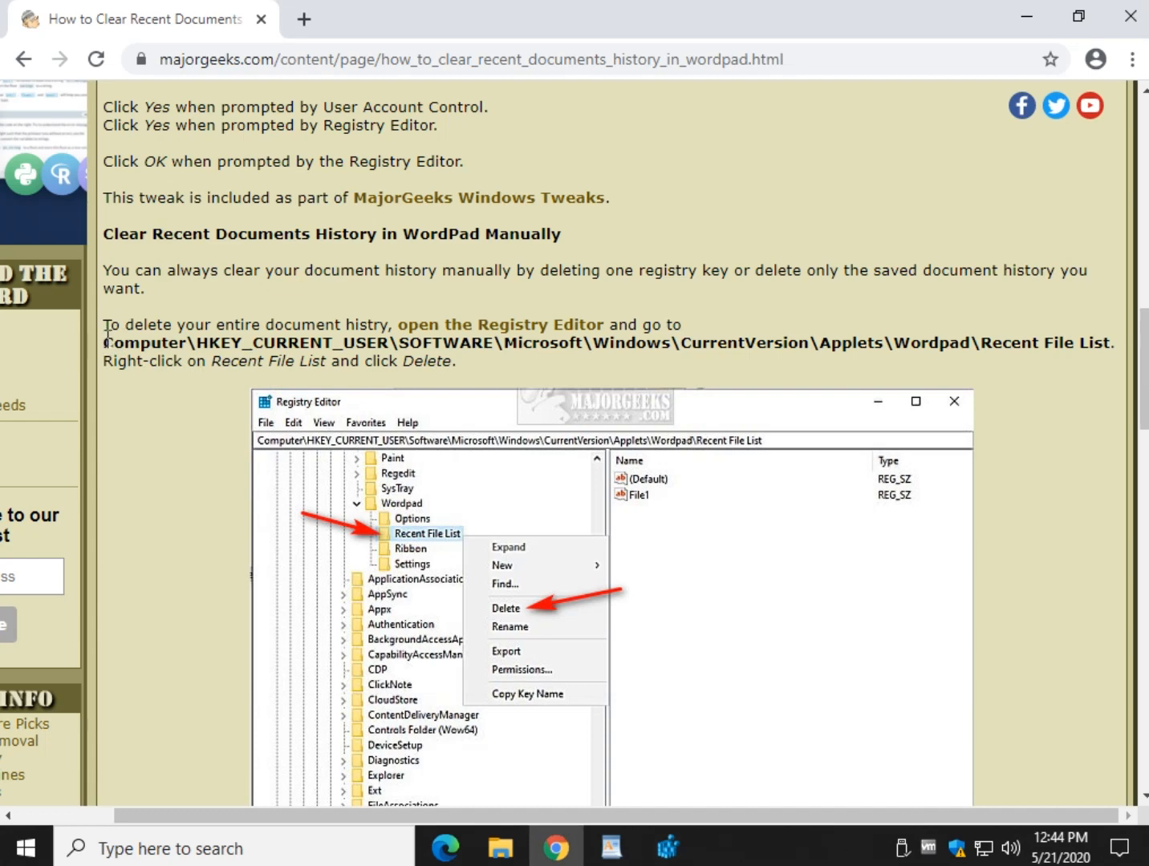
drag(104, 343, 1107, 343)
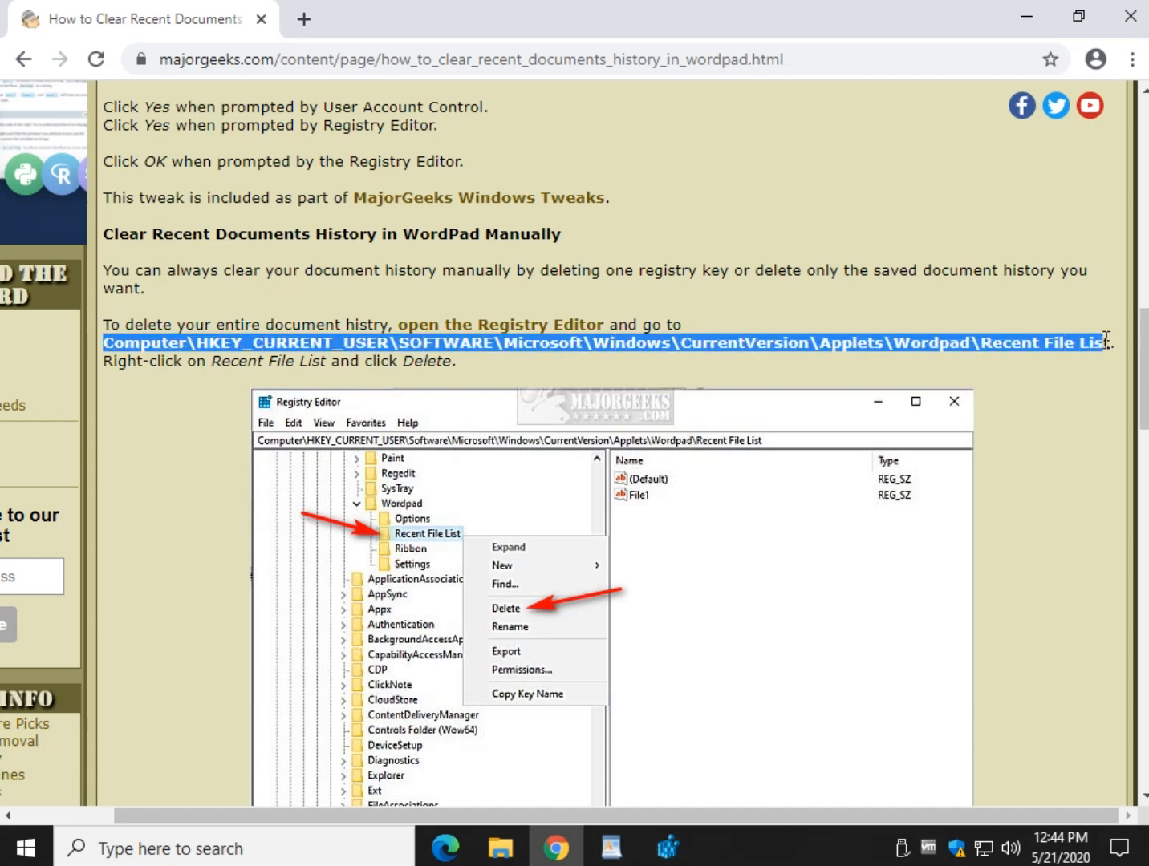
right_click(1107, 343)
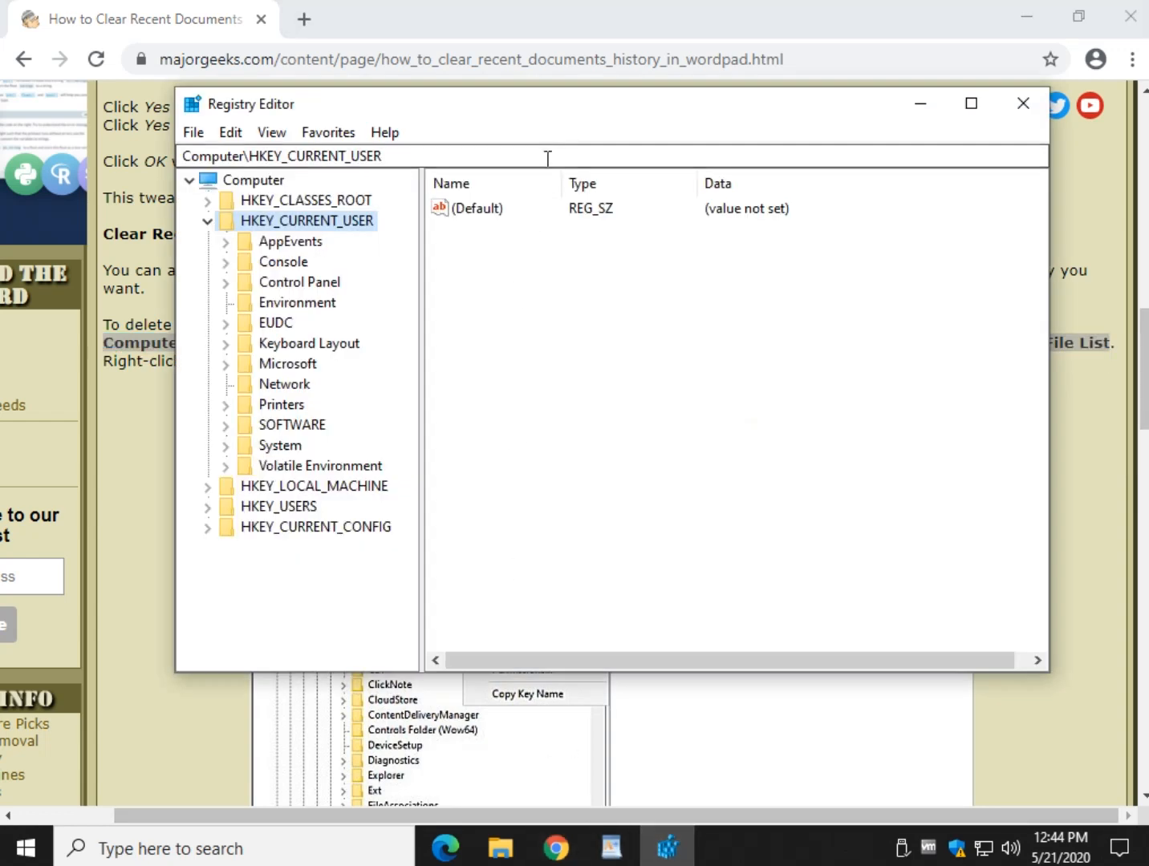
text(Computer\HKEY_CURRENT_USER\SOFTWARE\Microsoft\Windows\CurrentVersion\Applets\Wordpad\Recent File List)
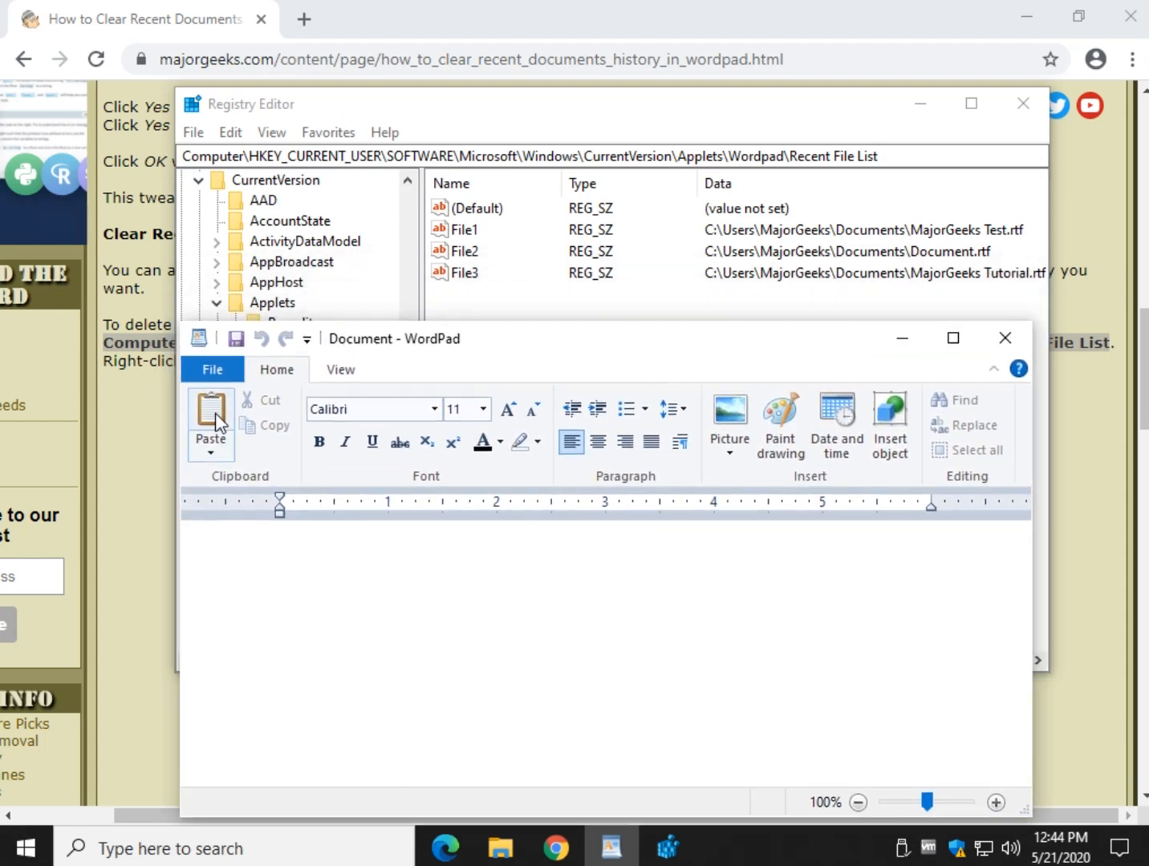
Step: Compare WordPad's three recent documents with the File1–File3 registry values
click(212, 370)
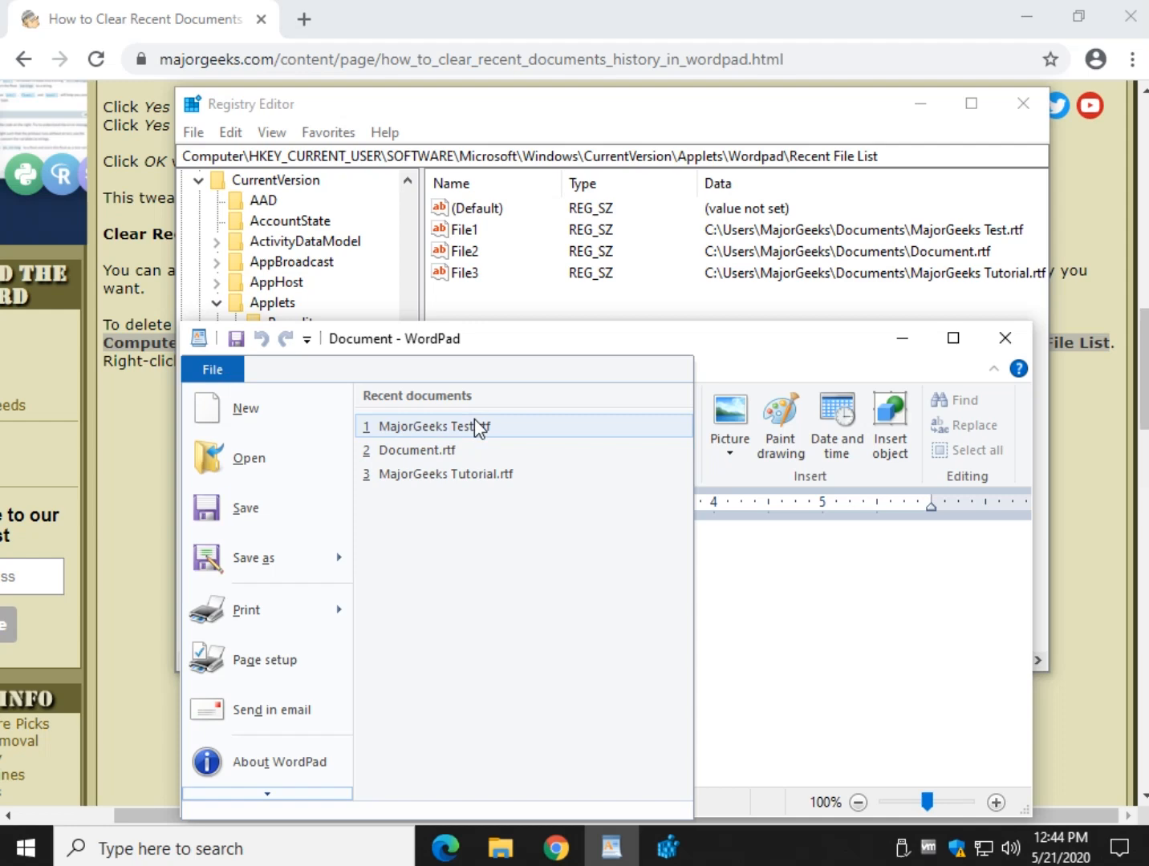
mouse_move(385, 493)
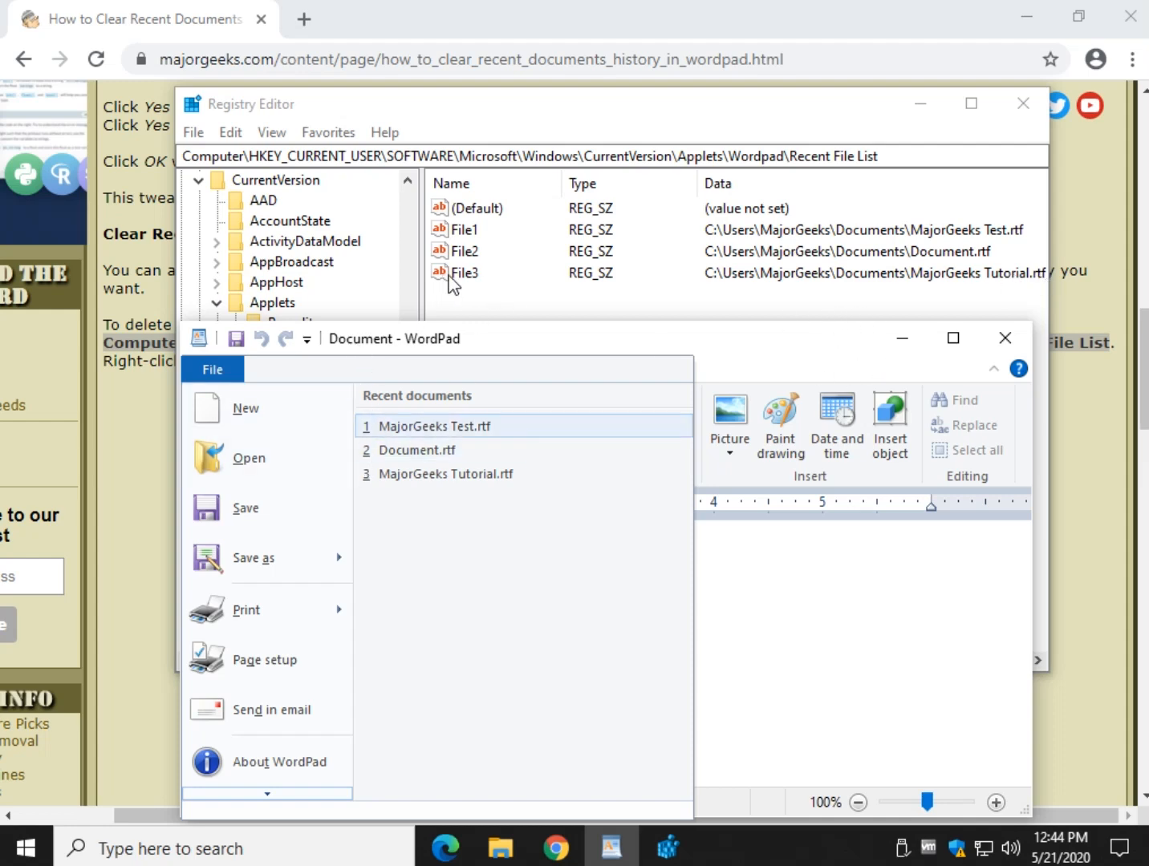
right_click(466, 273)
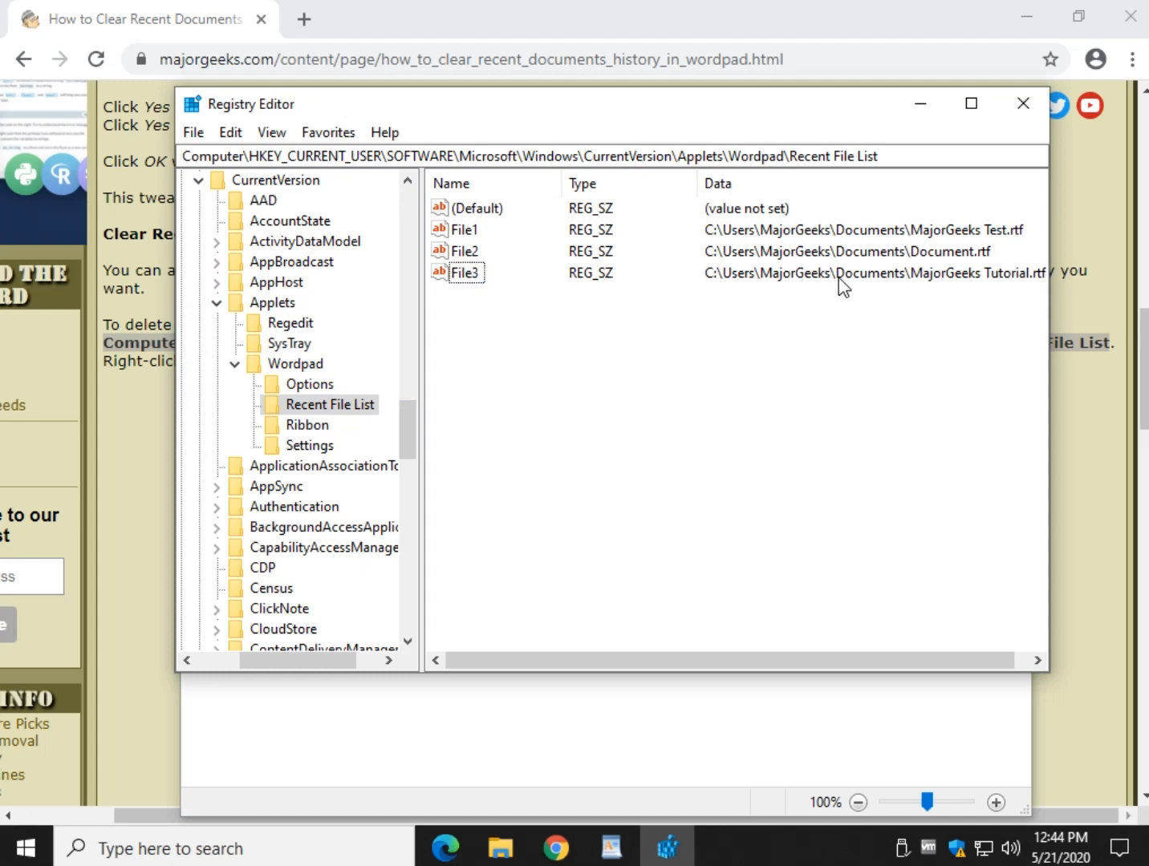
Step: Delete the File2 value for Document.rtf, then bring WordPad back to the front
click(465, 272)
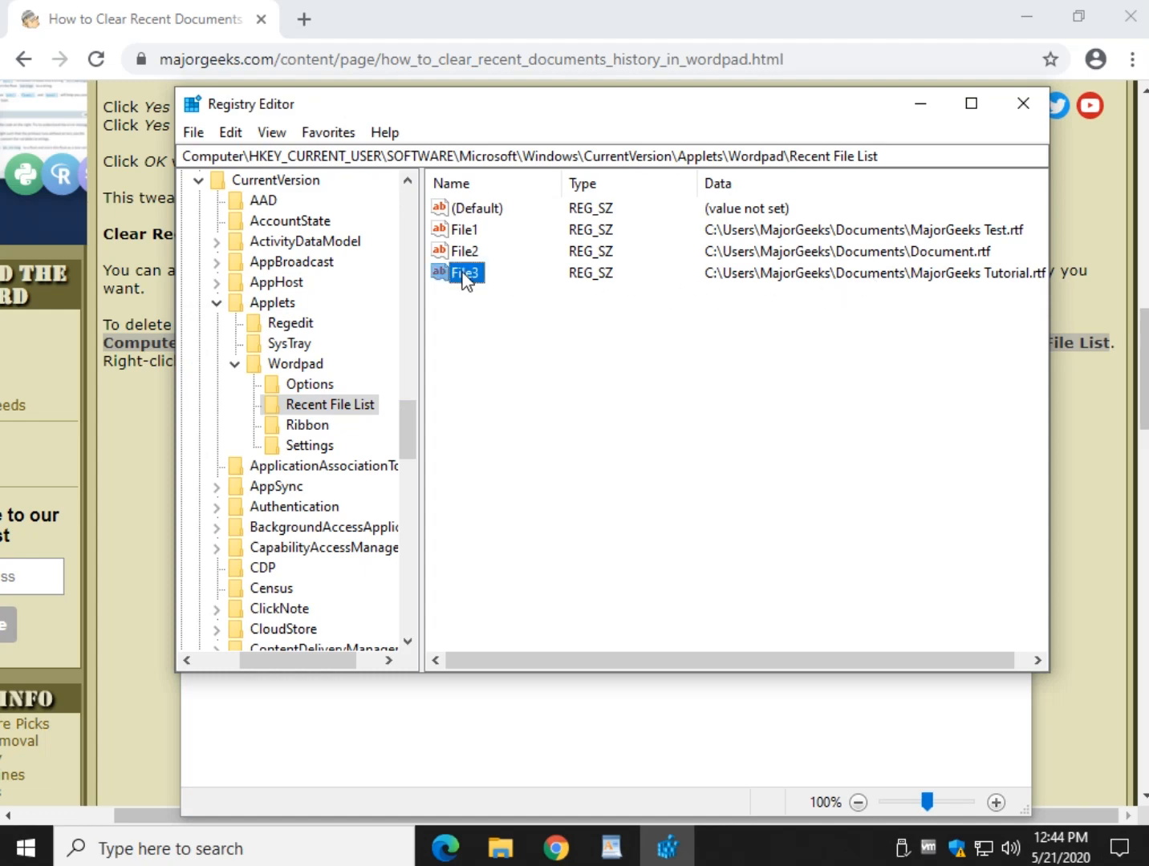
click(463, 251)
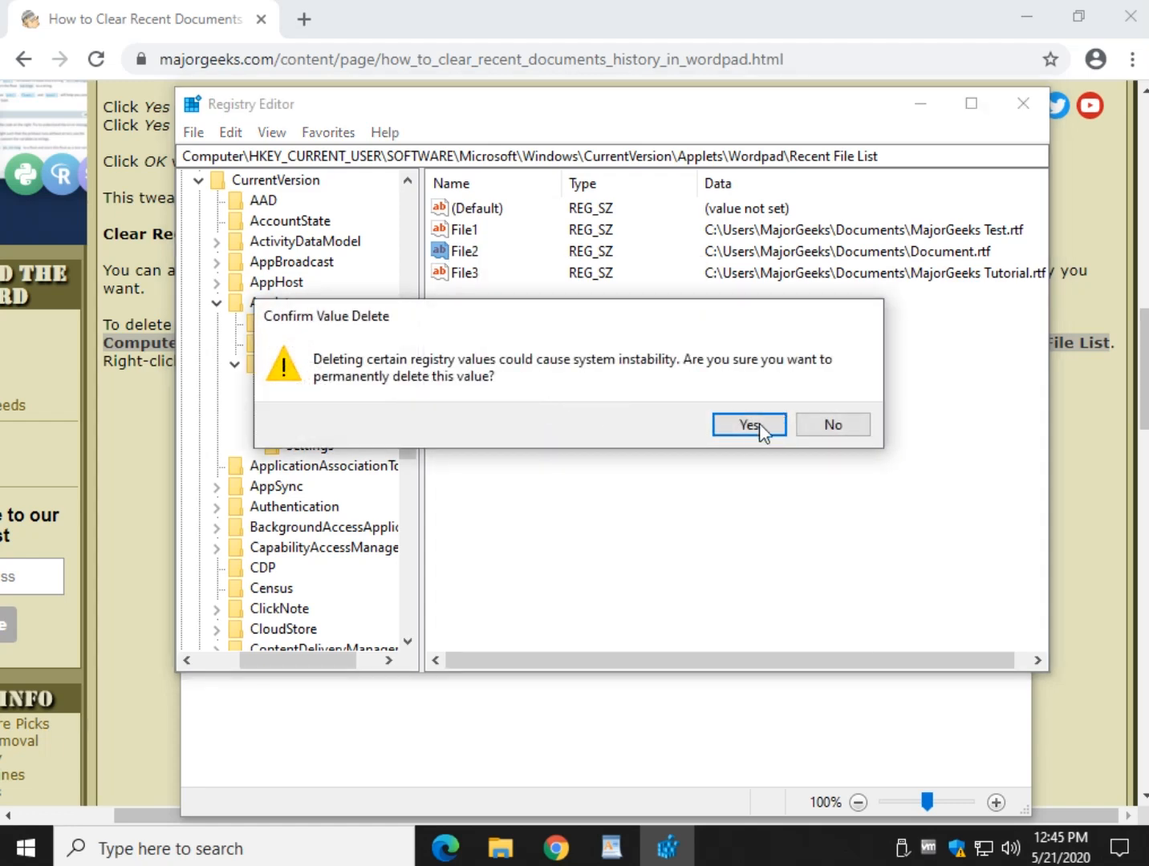
click(747, 424)
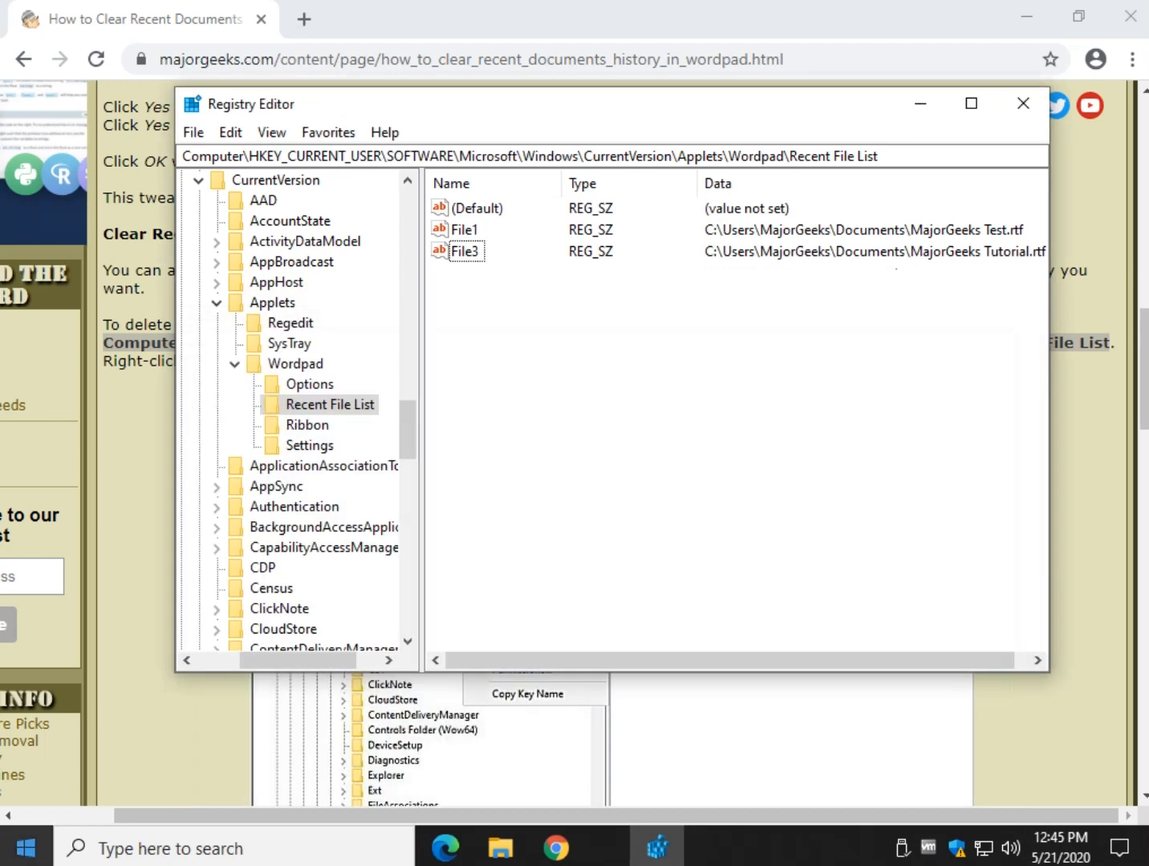
click(24, 848)
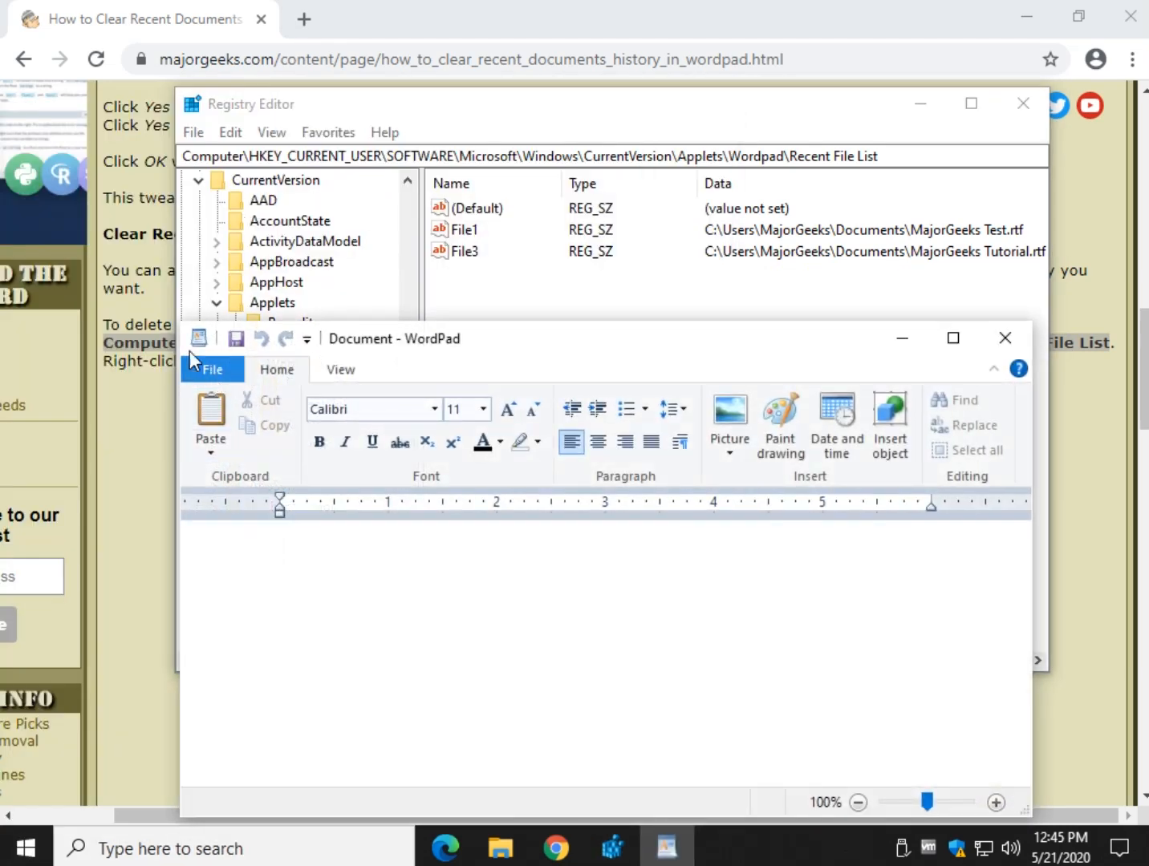
Step: Check WordPad's recent documents list again
click(212, 370)
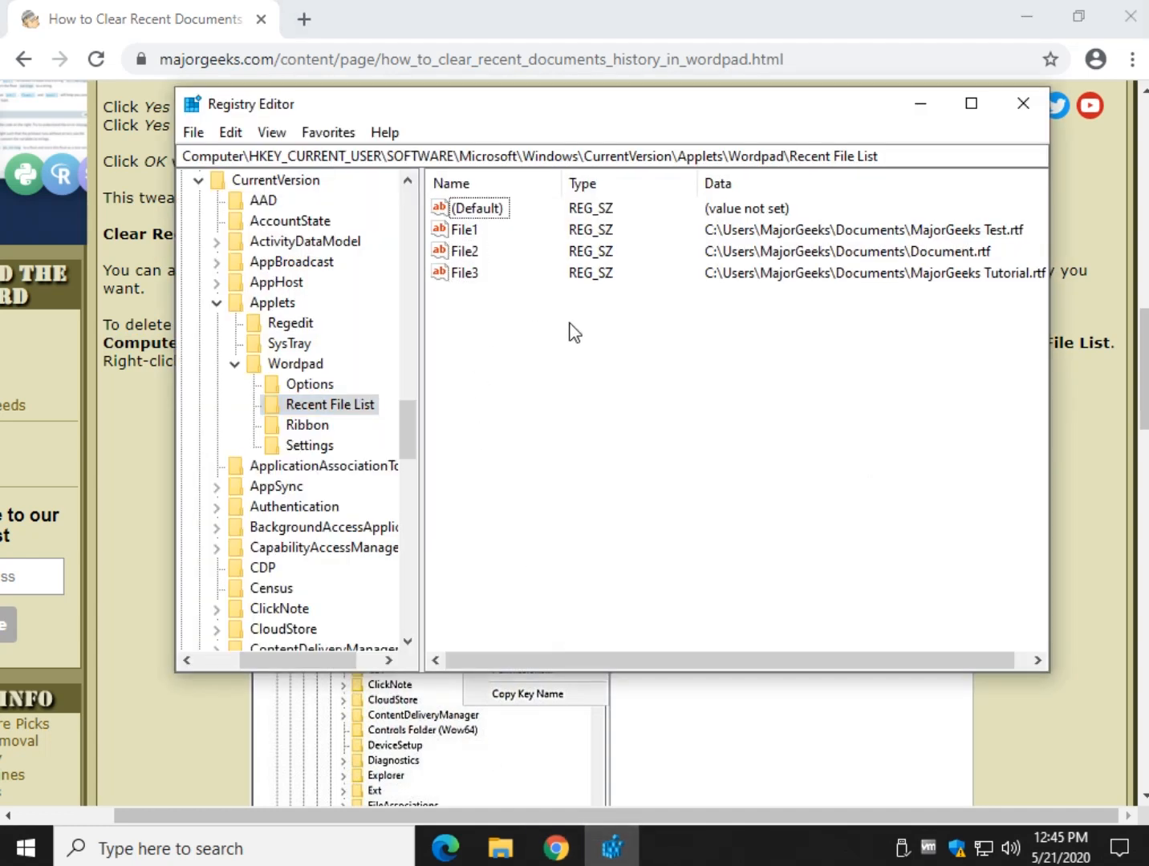
mouse_move(808, 257)
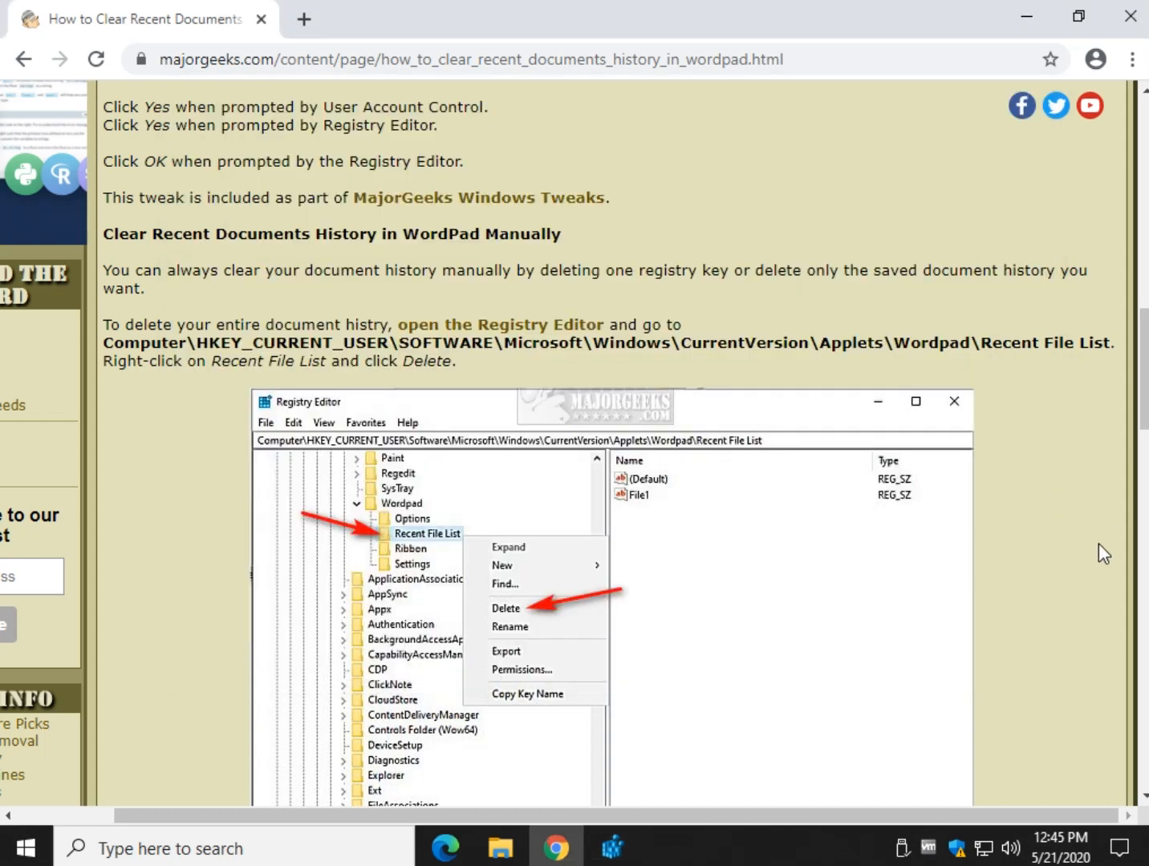
Step: Delete WordPad's Recent File List key from the registry tree and confirm the deletion
scroll(down, 3)
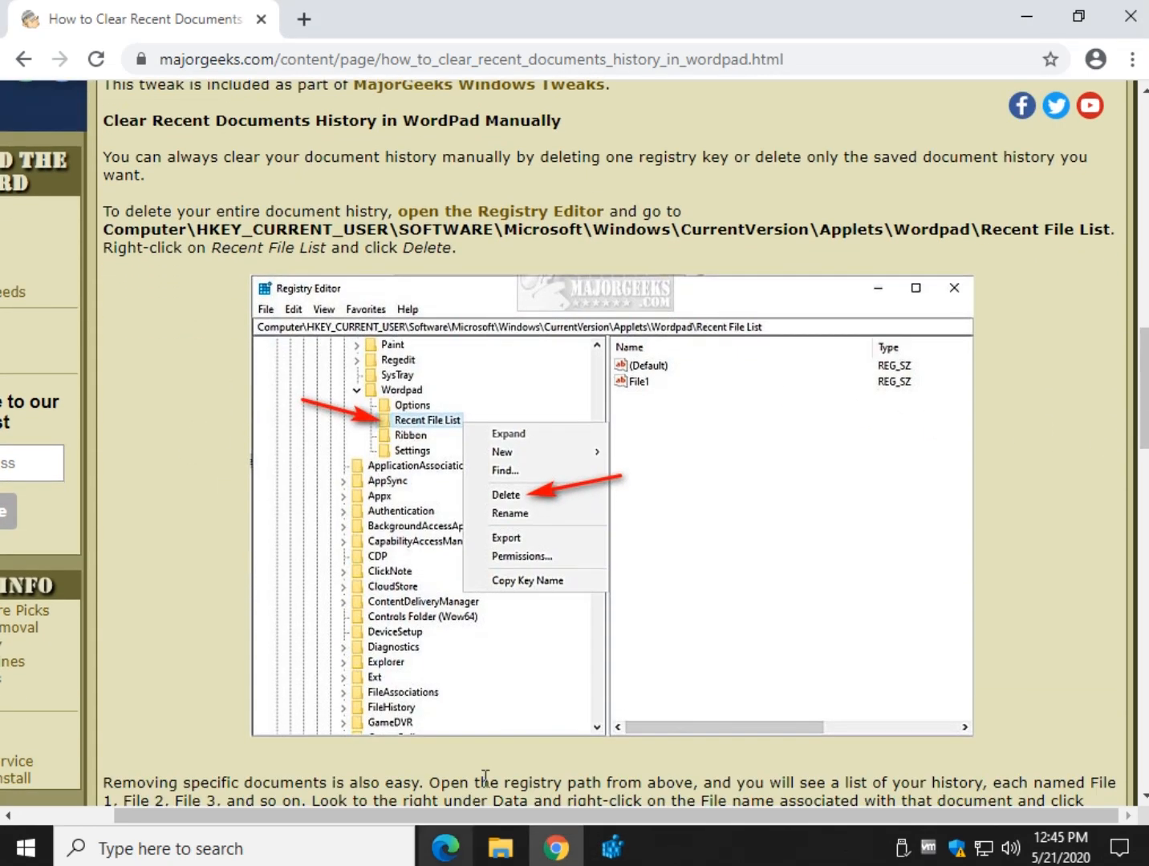
scroll(down, 3)
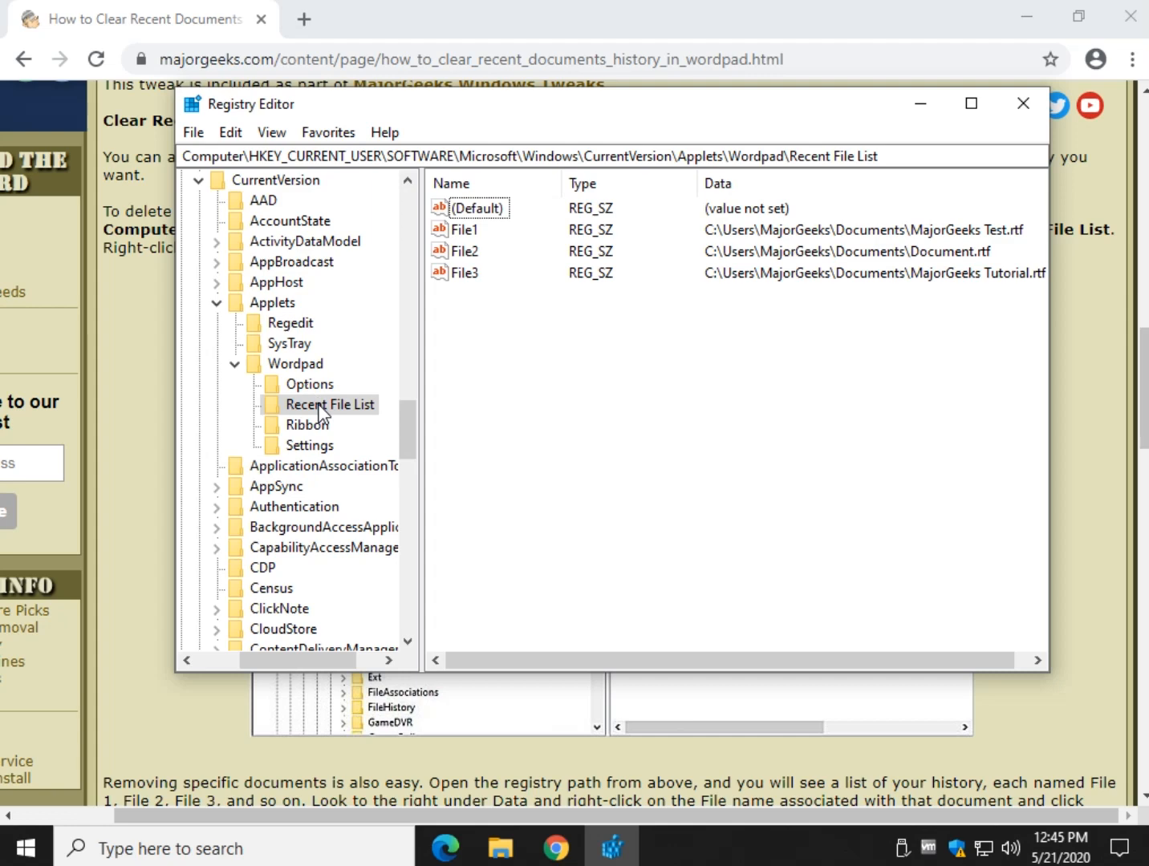
click(328, 404)
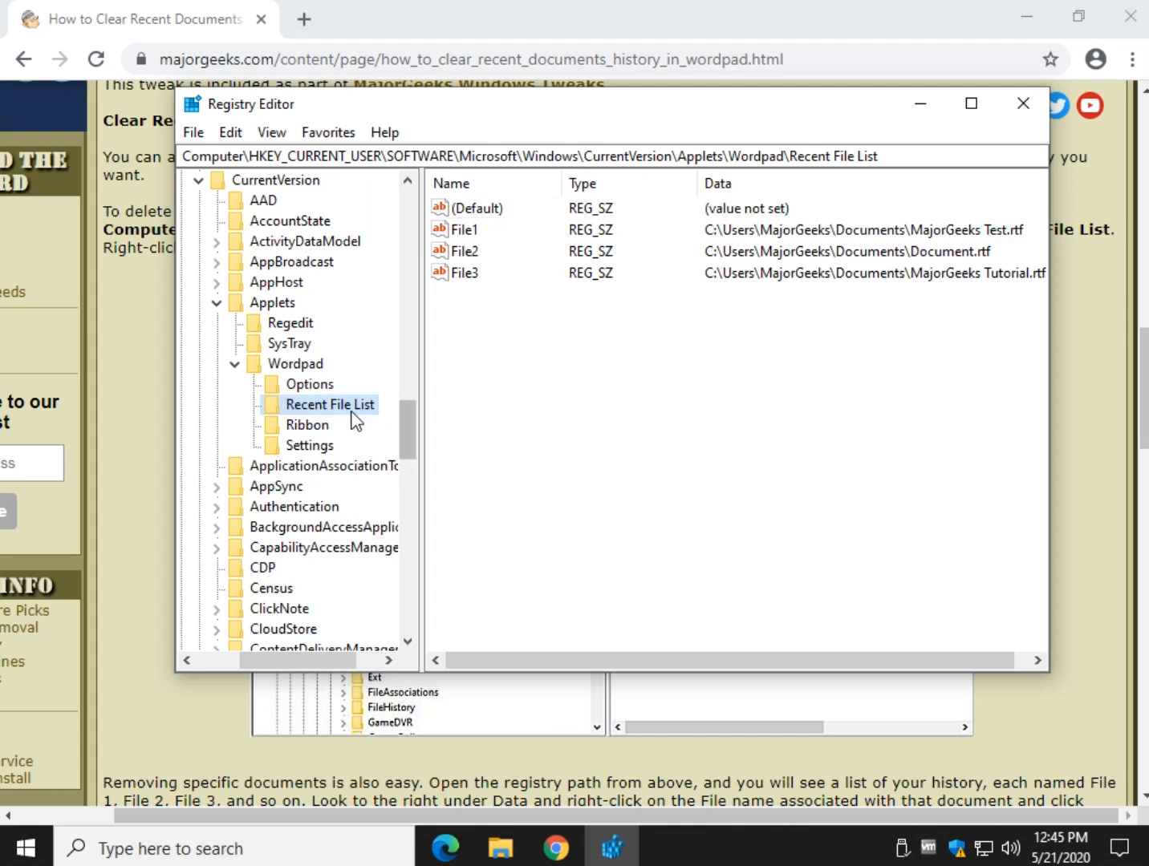
right_click(328, 404)
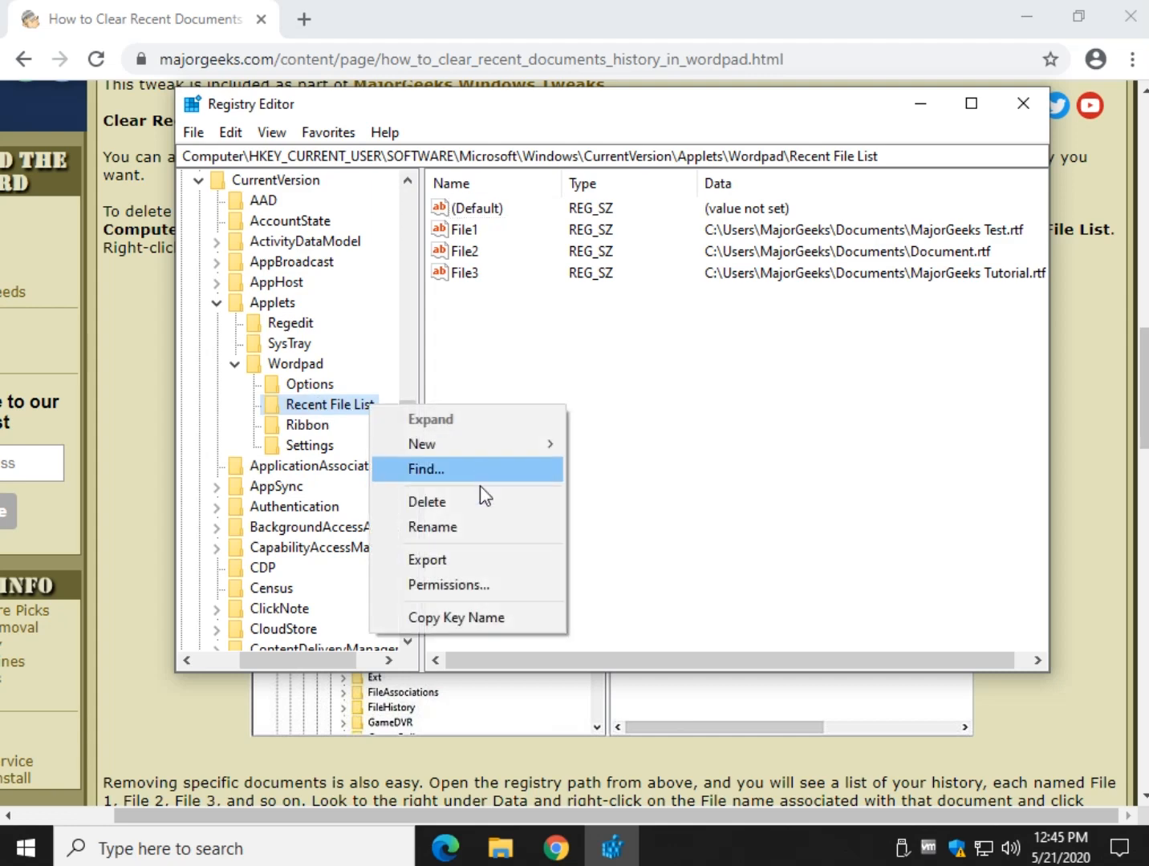
click(427, 502)
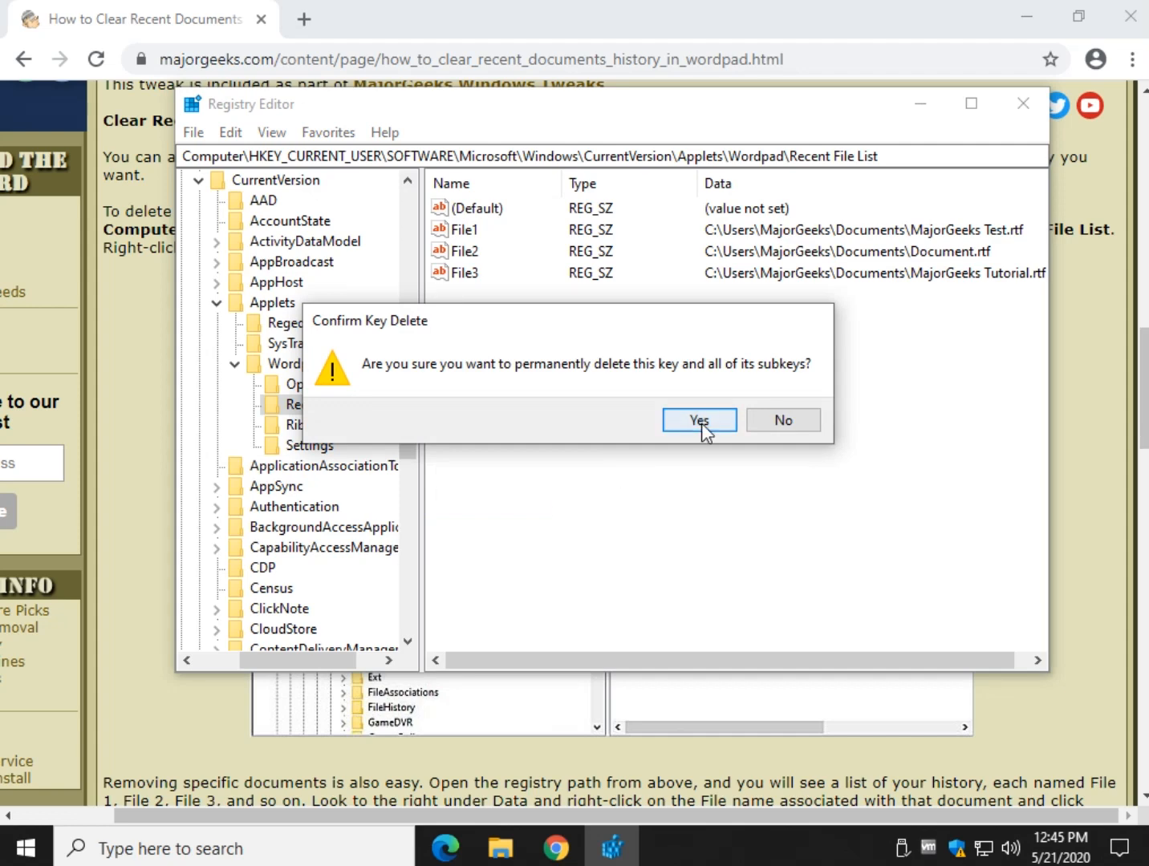
click(697, 420)
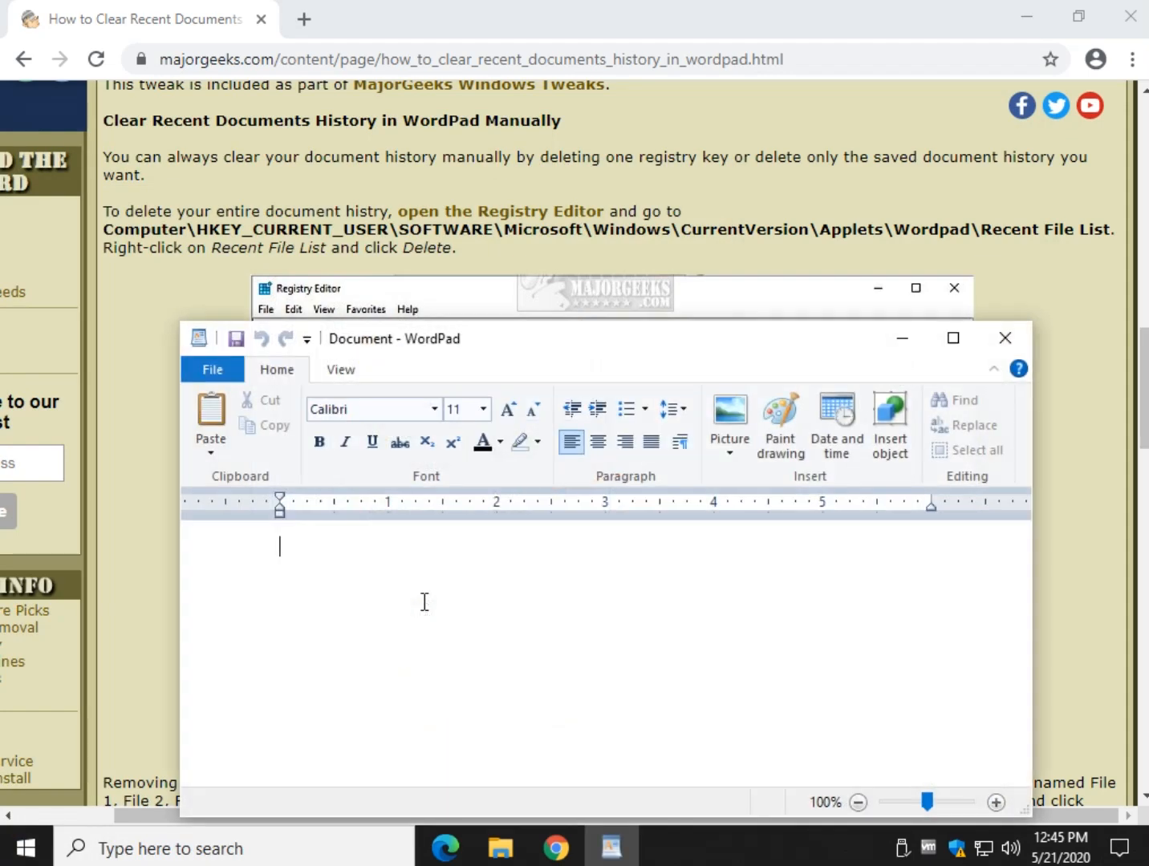
Step: Use WordPad's File menu to set the empty document aside
click(211, 368)
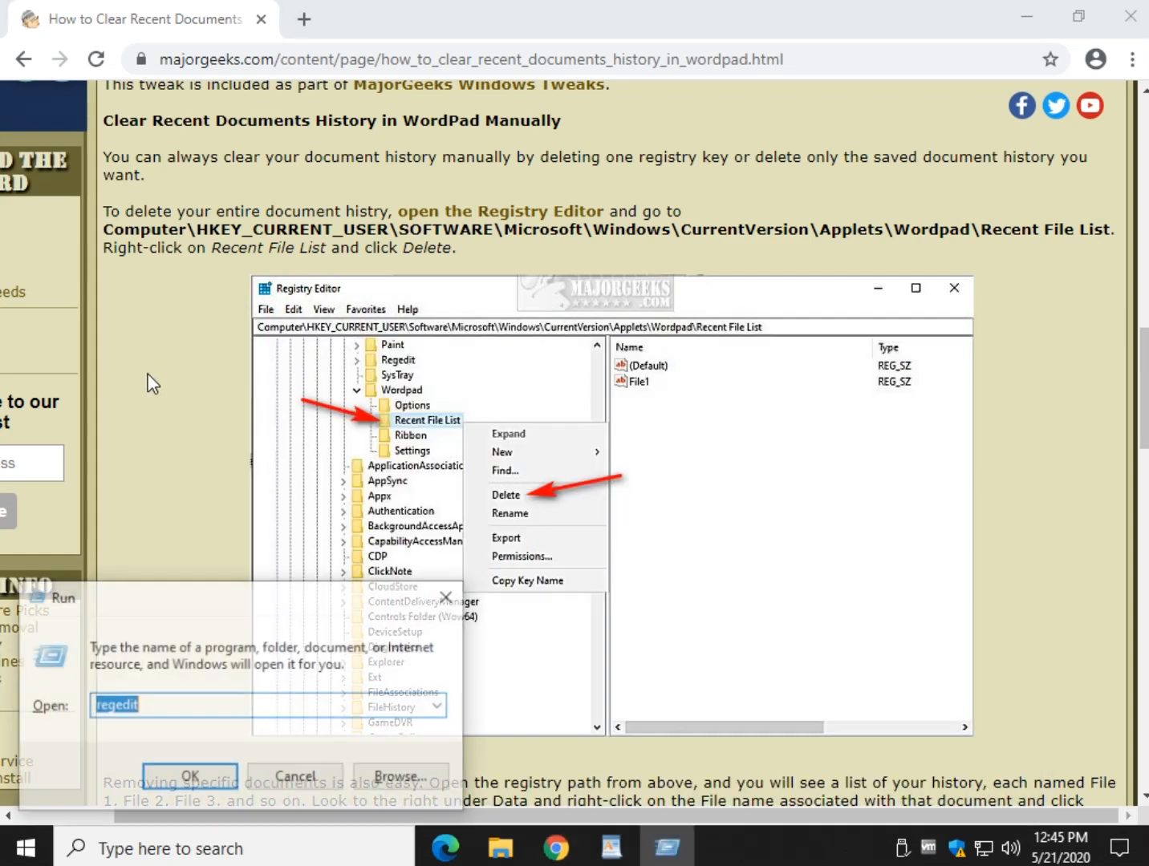
Step: Reopen Registry Editor, confirm WordPad shows no recent documents, and inspect File1 under Recent File List
click(188, 775)
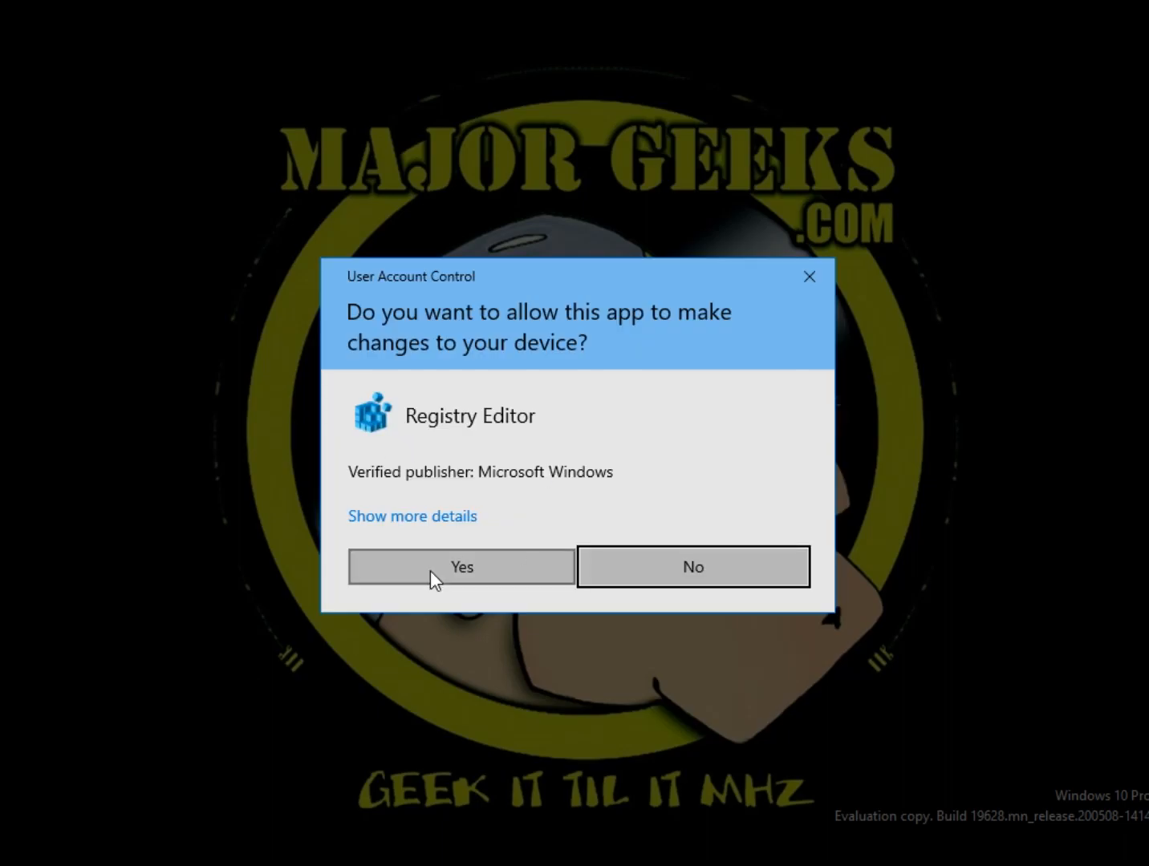
click(460, 566)
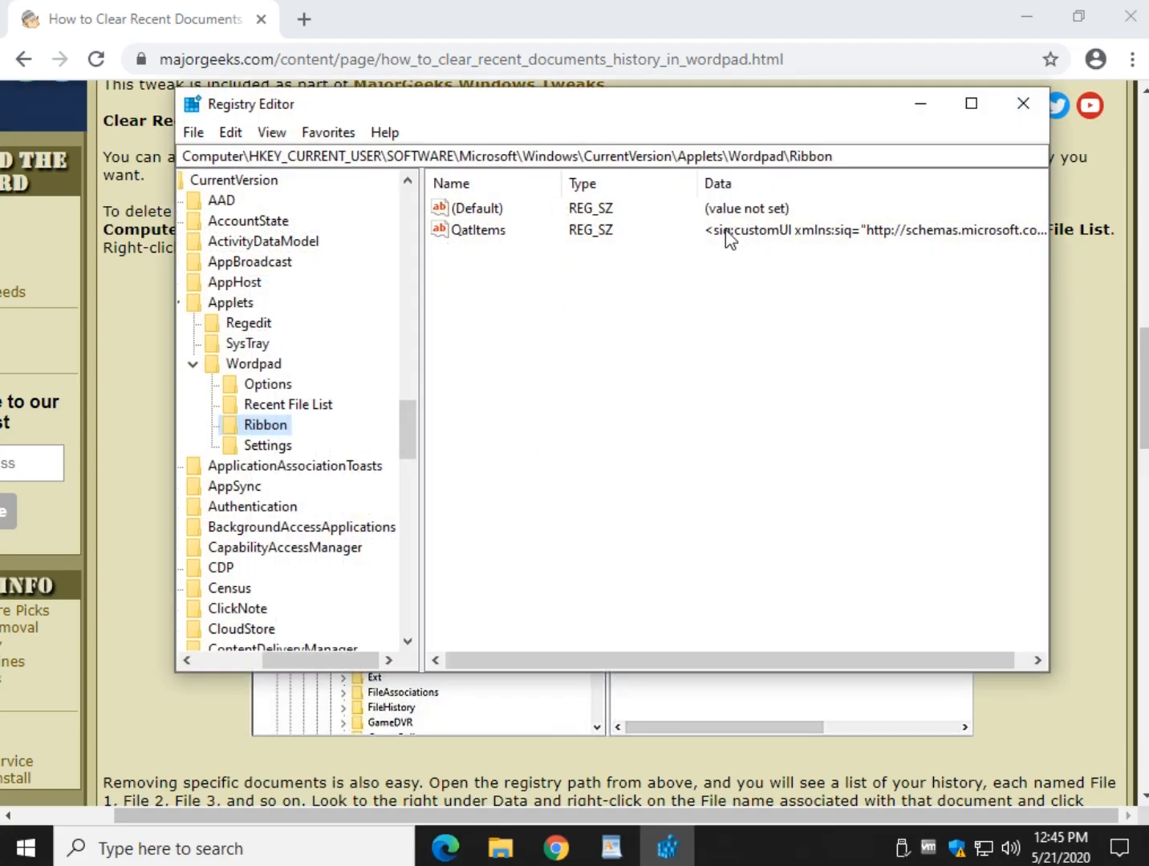
mouse_move(611, 848)
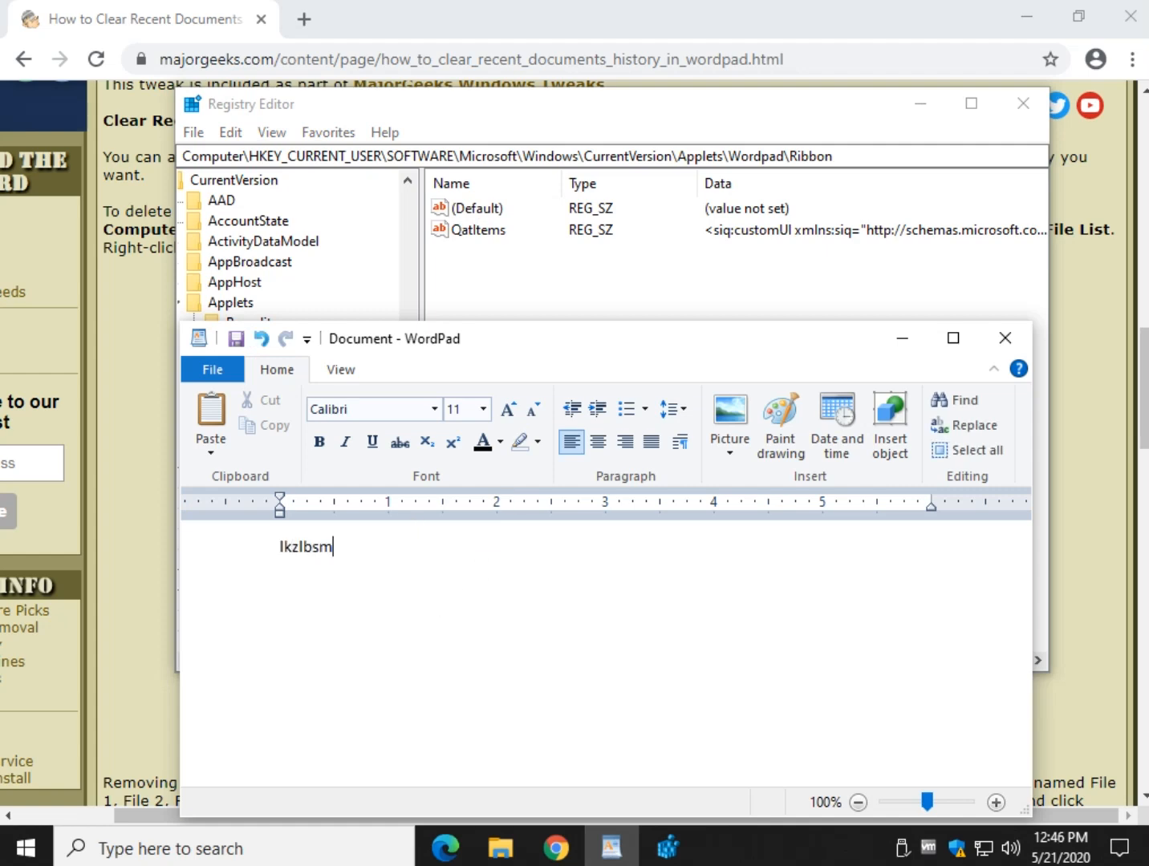
click(212, 369)
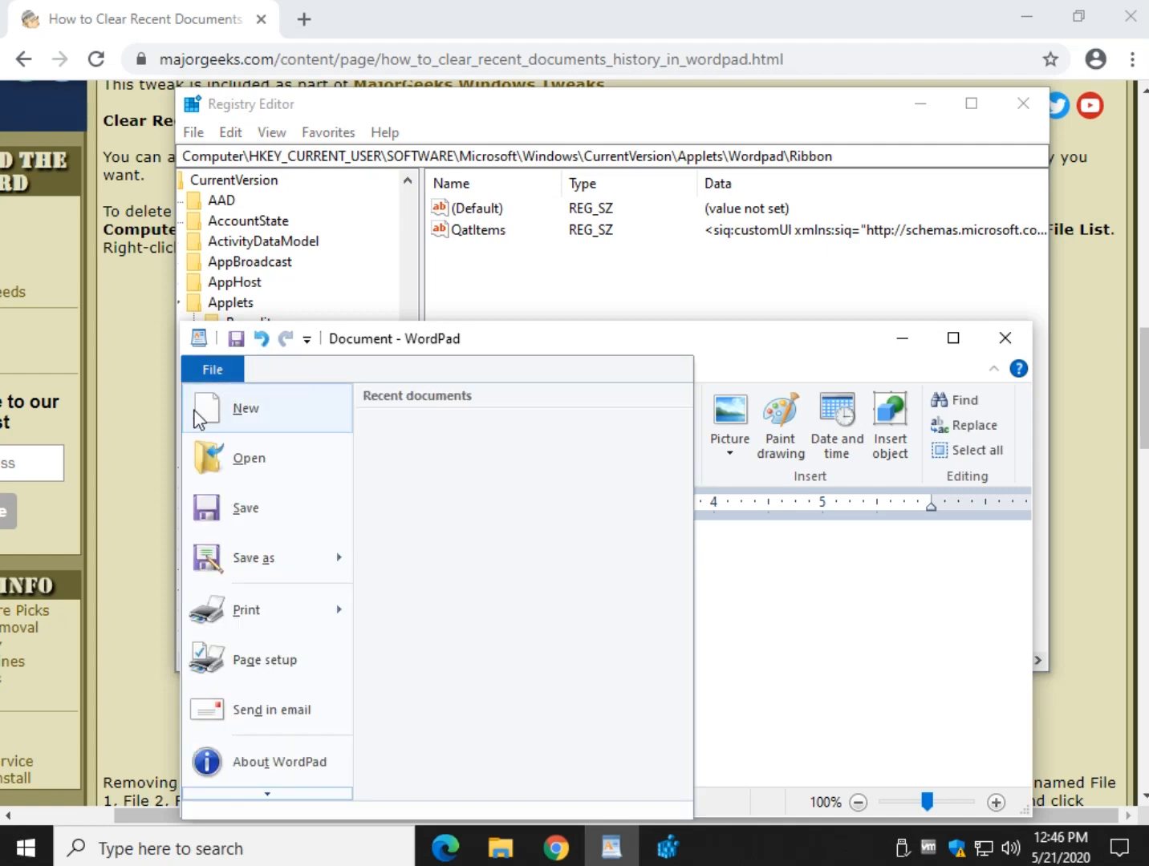
click(245, 508)
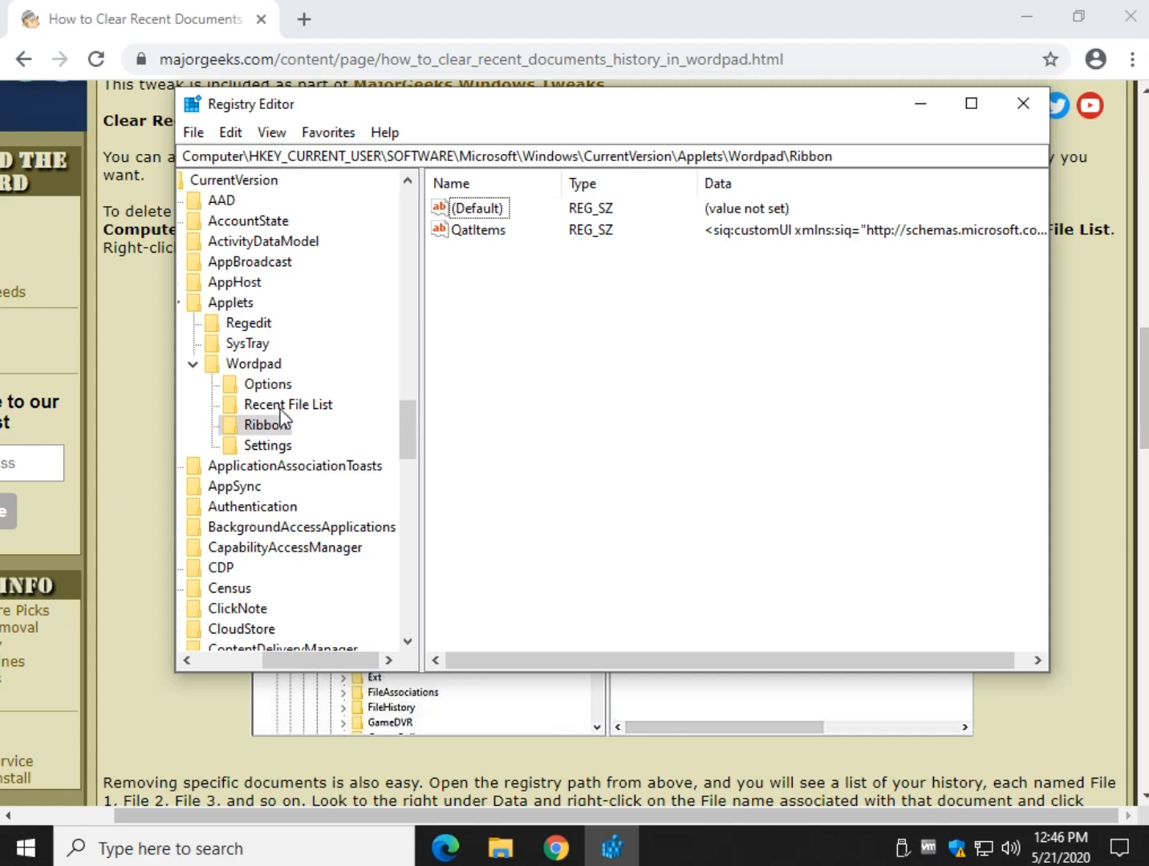
click(287, 405)
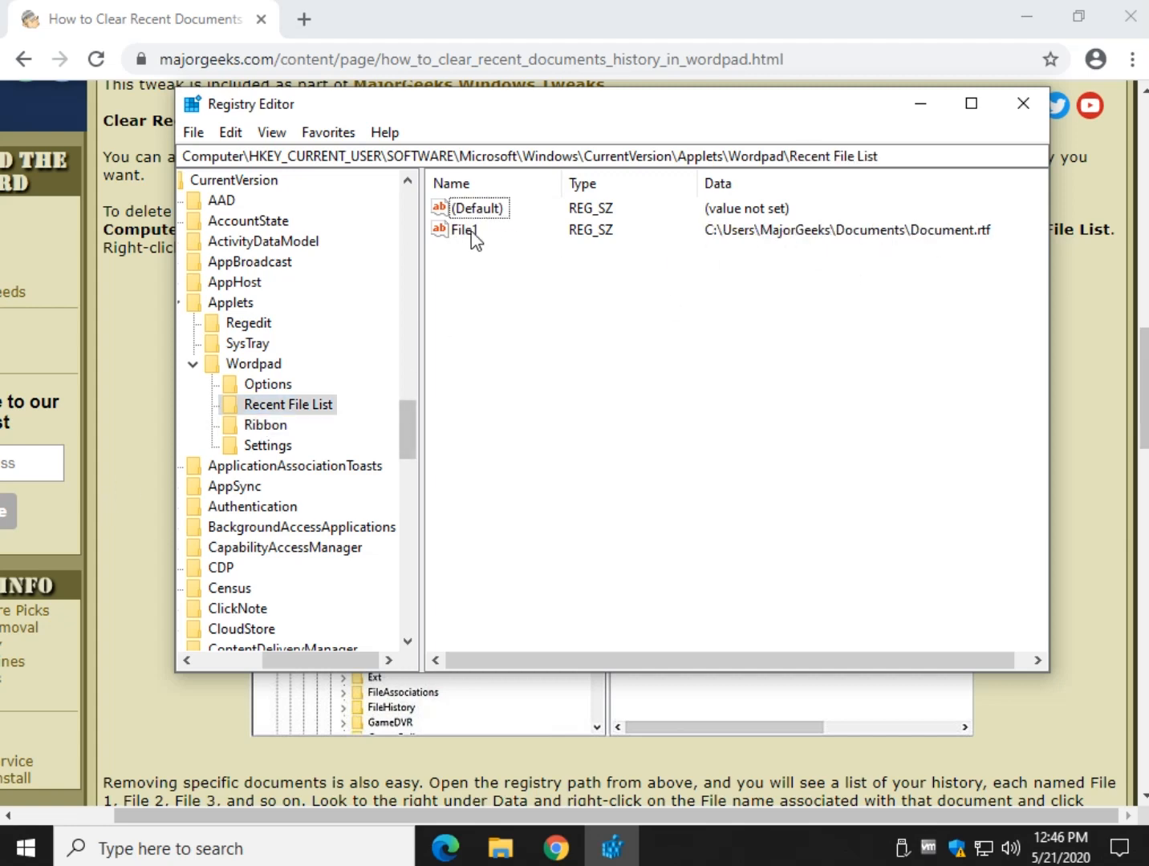
right_click(463, 230)
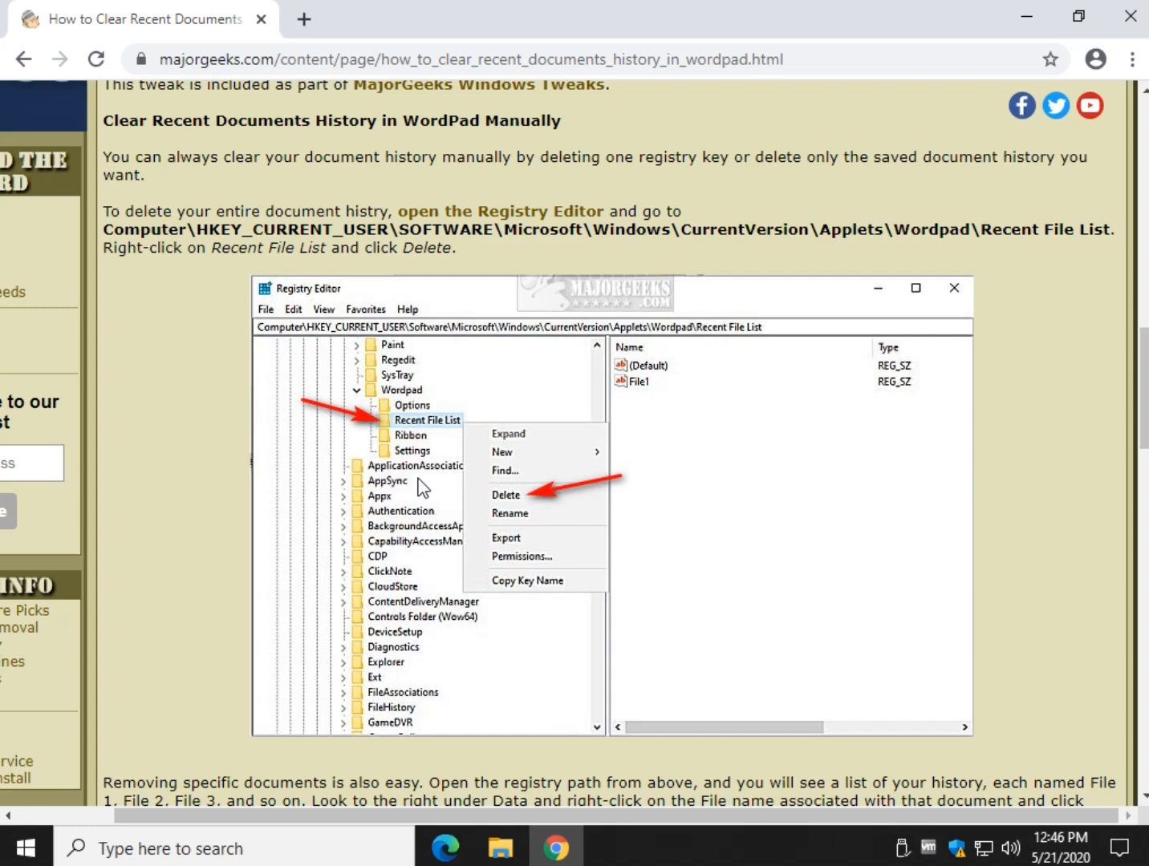
mouse_move(454, 433)
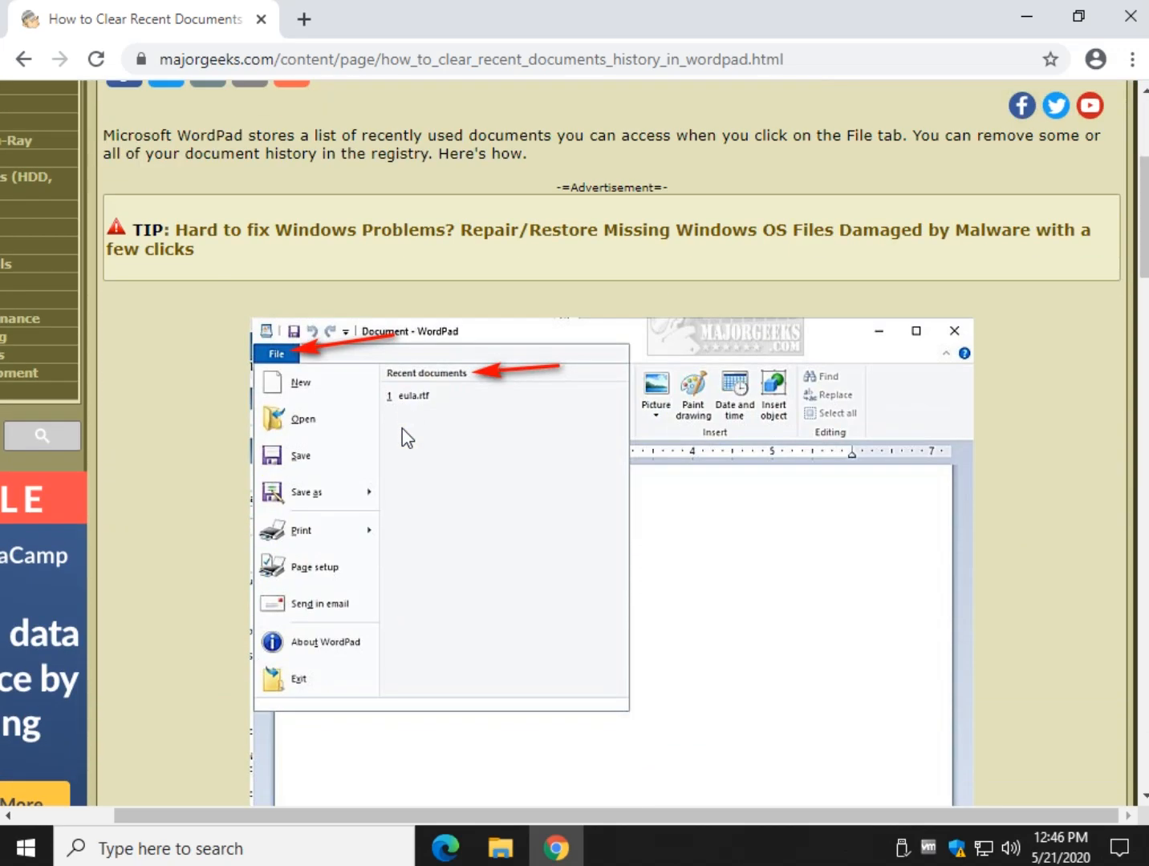
Step: Scroll through the tutorial's registry-file download steps
scroll(down, 3)
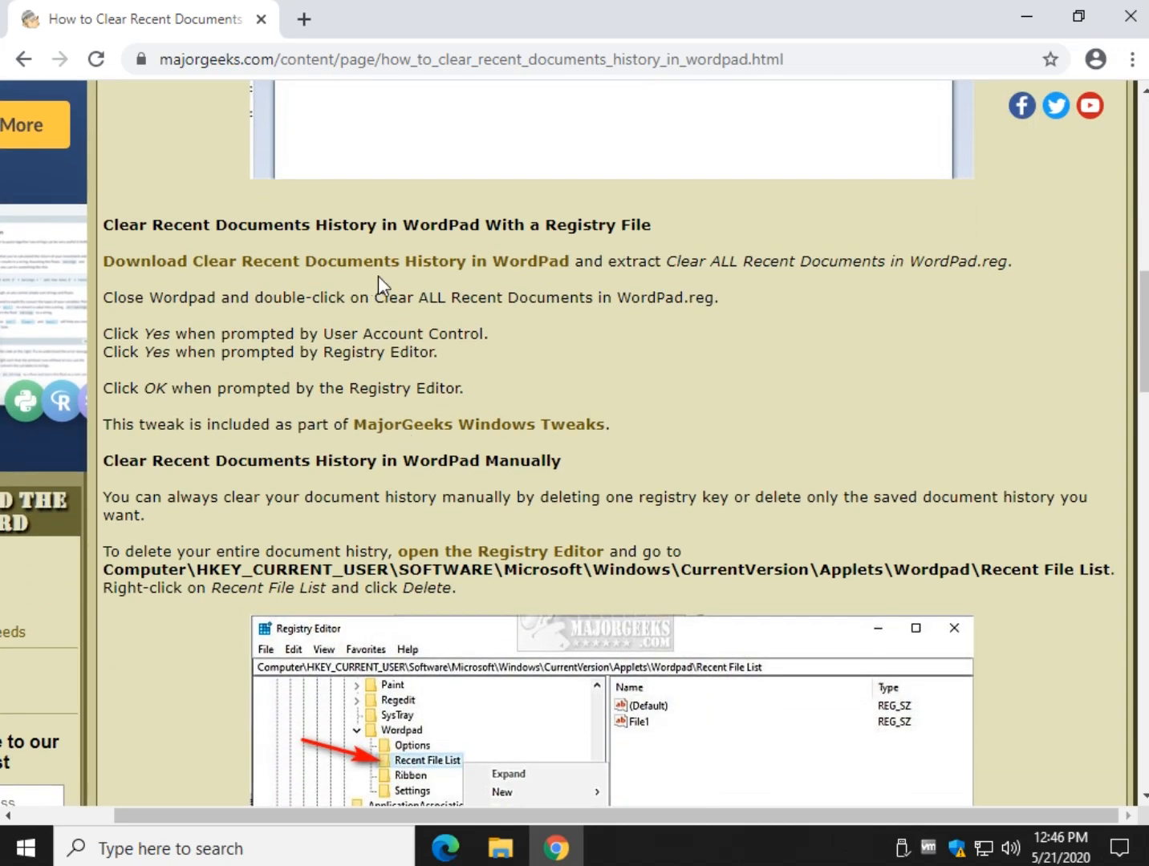
mouse_move(439, 370)
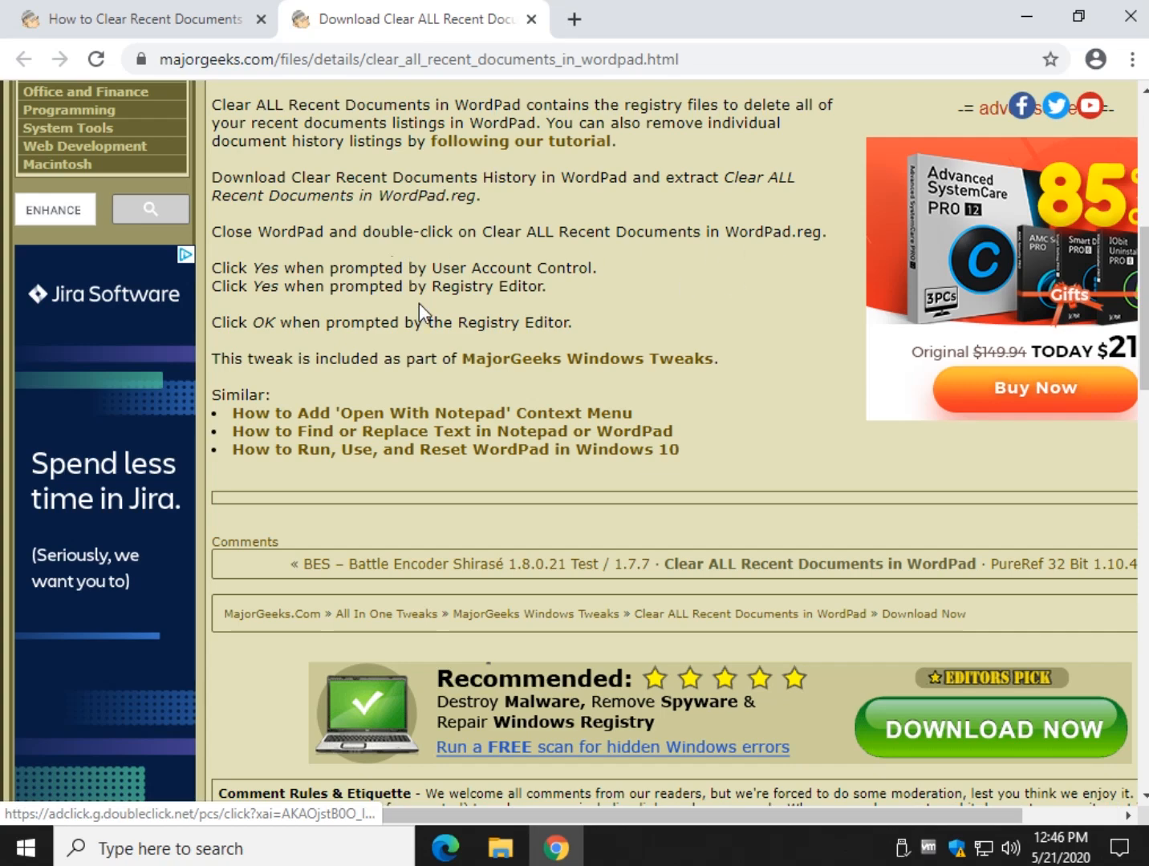
scroll(up, 3)
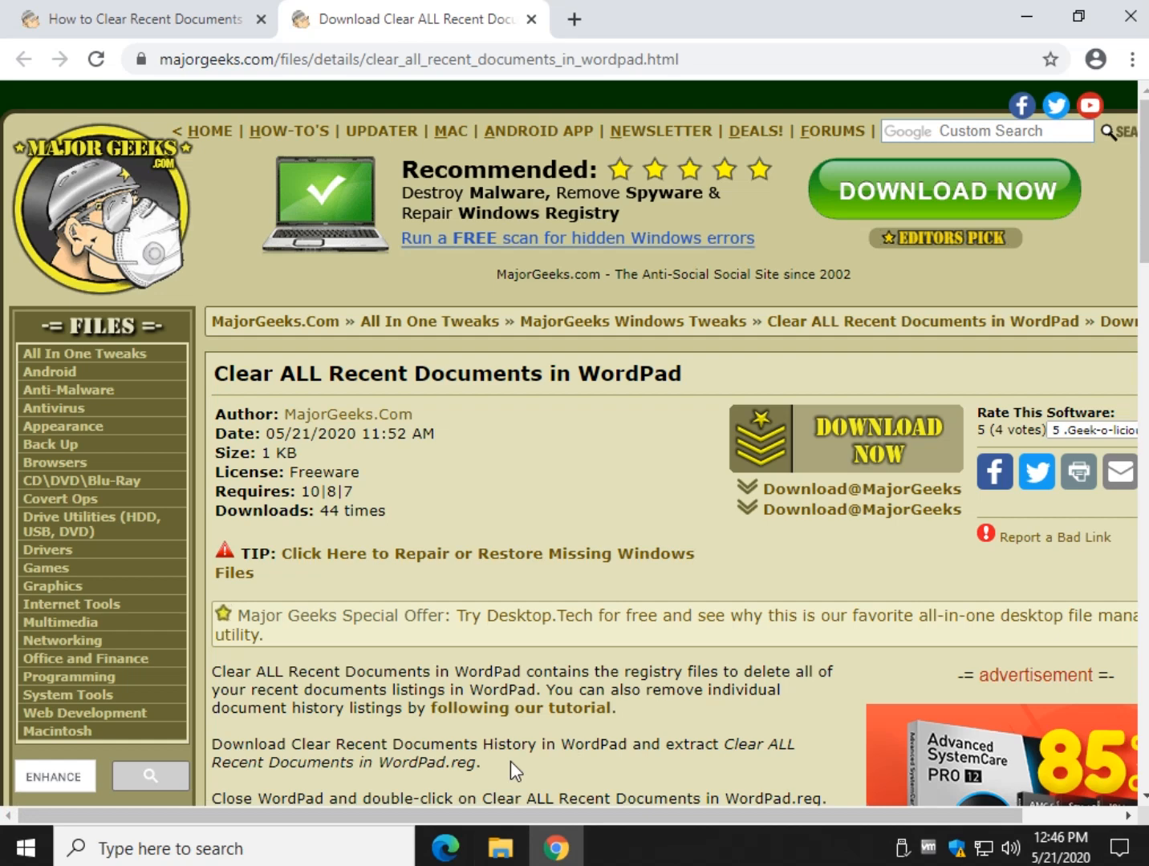
mouse_move(1116, 763)
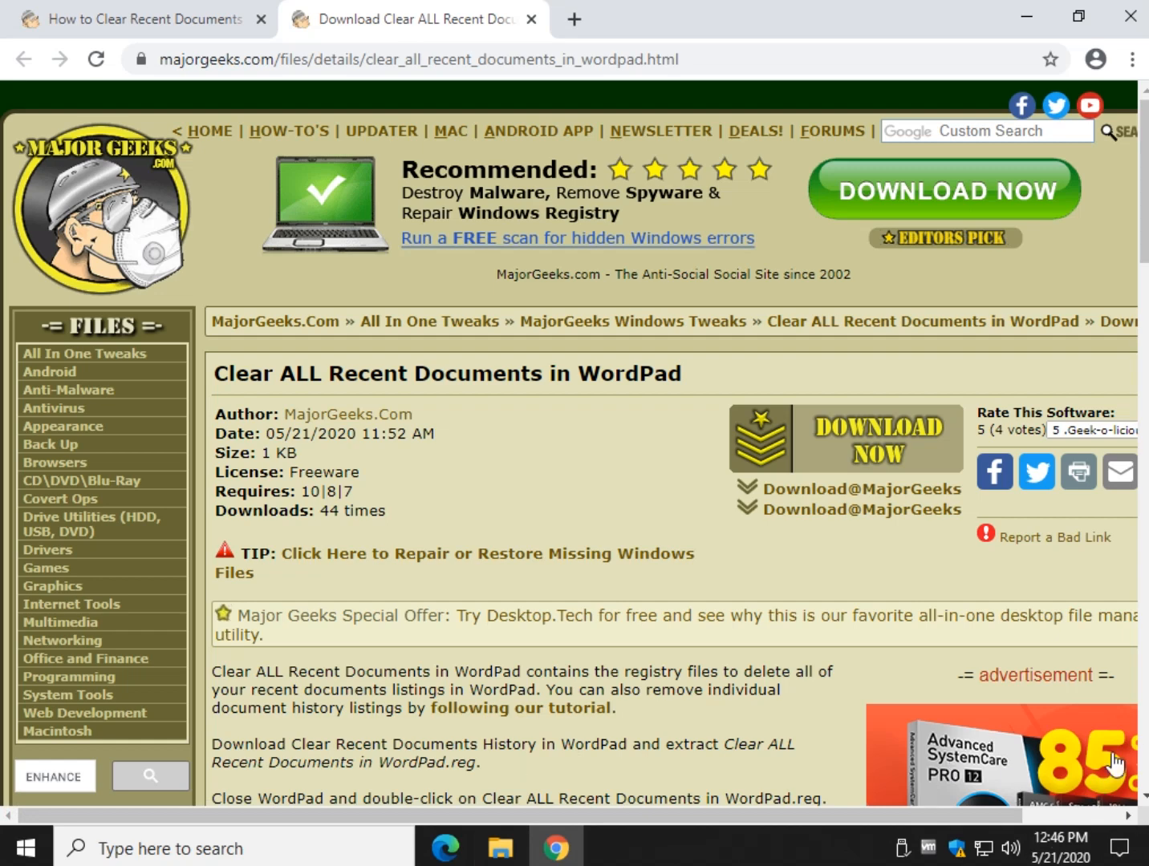
mouse_move(649, 442)
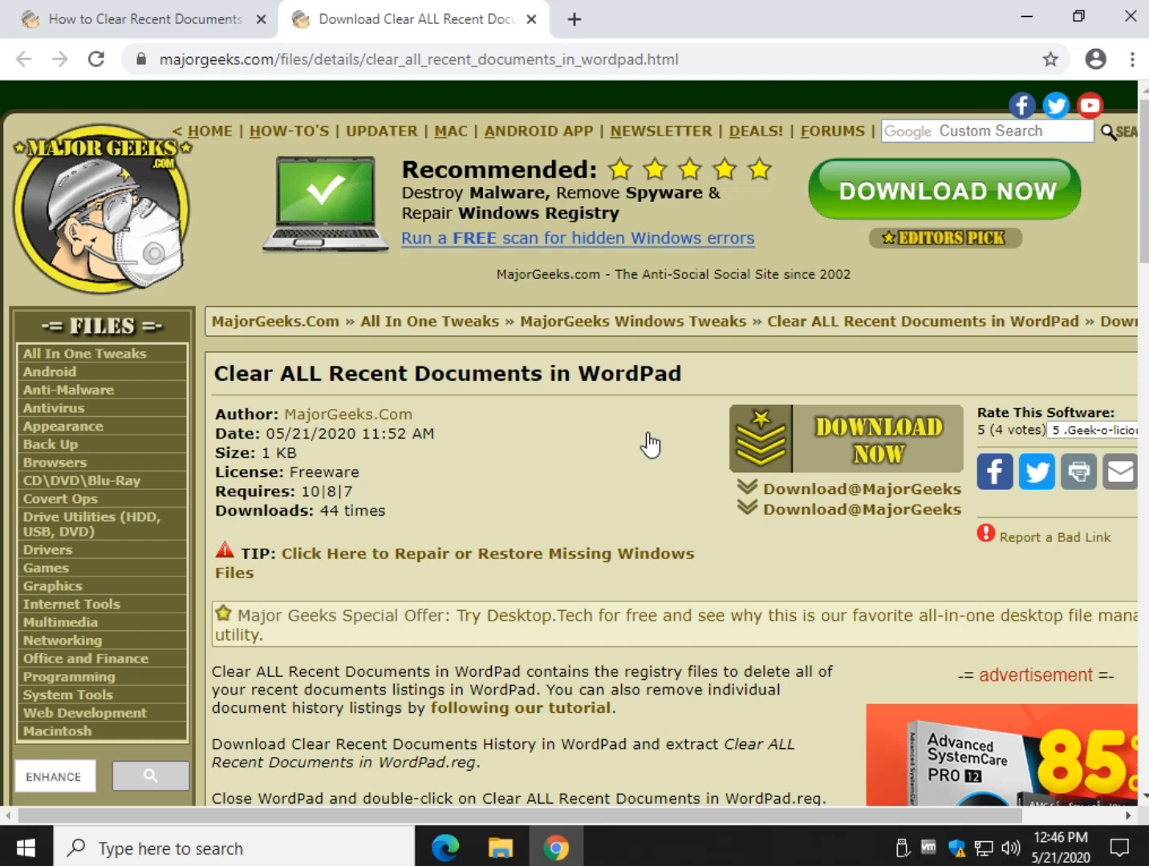
mouse_move(600, 498)
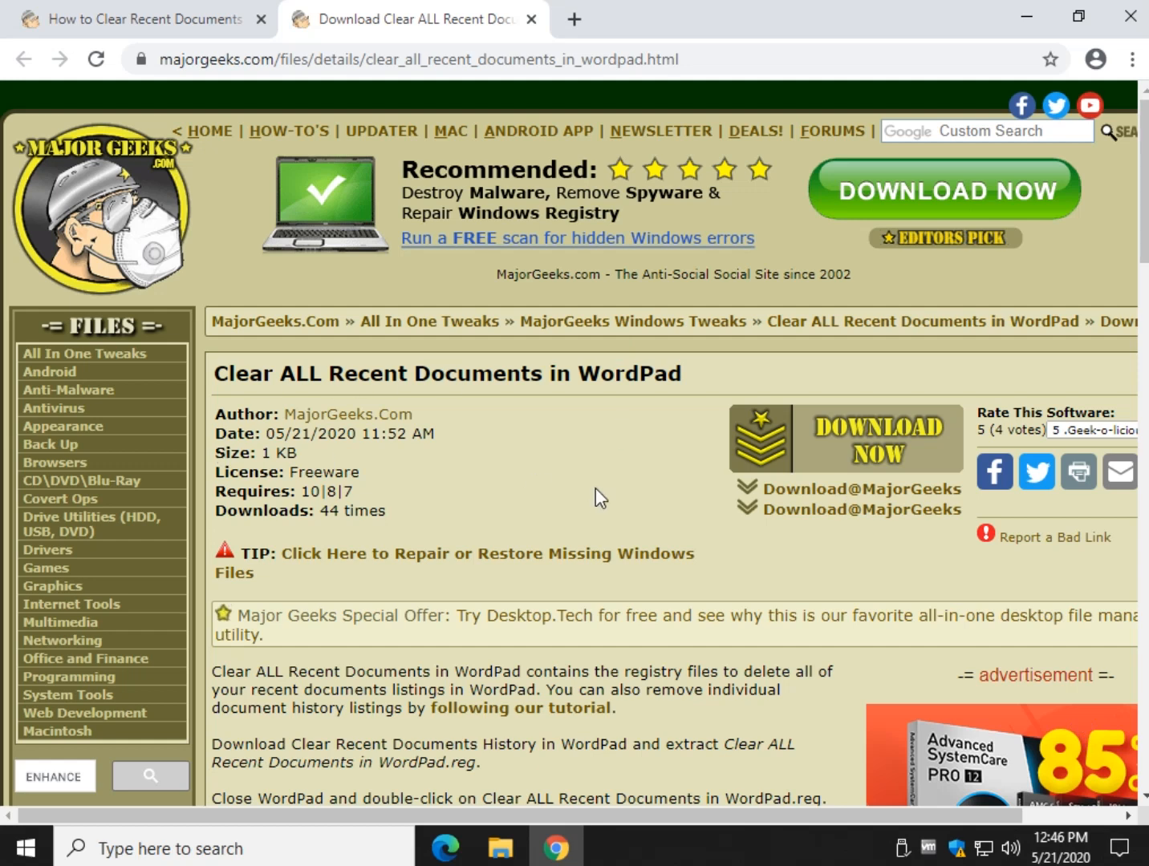